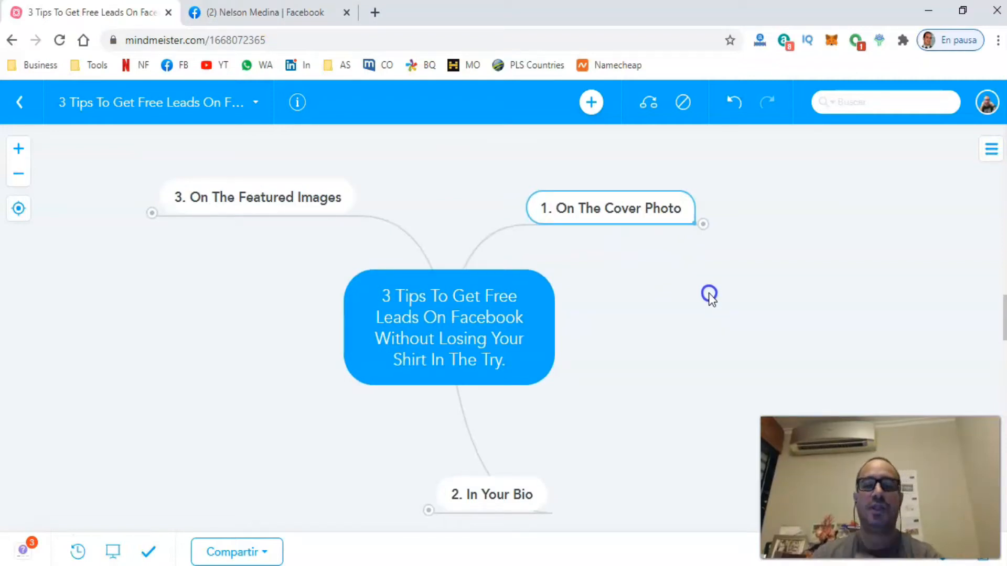
mouse_move(686, 296)
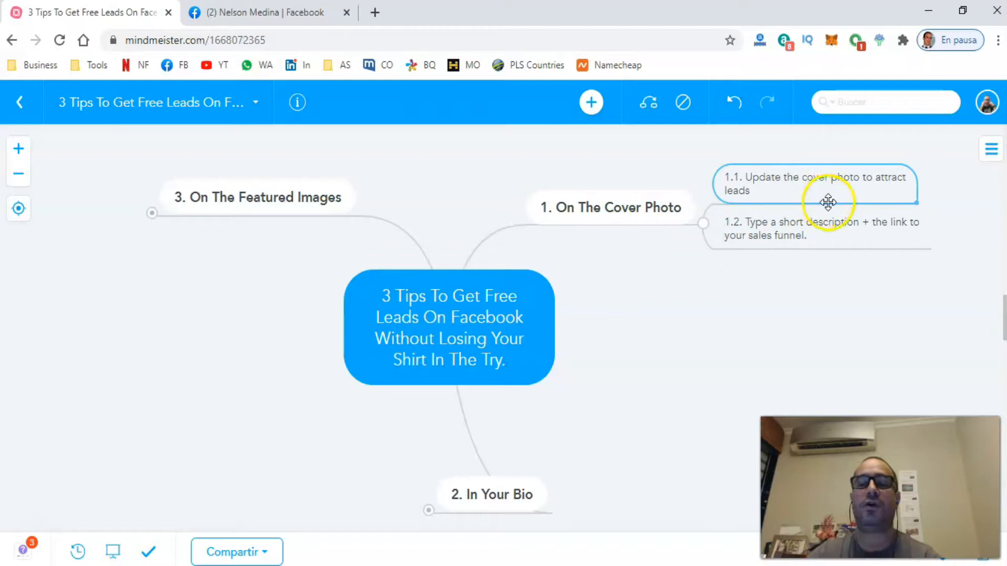
mouse_move(761, 358)
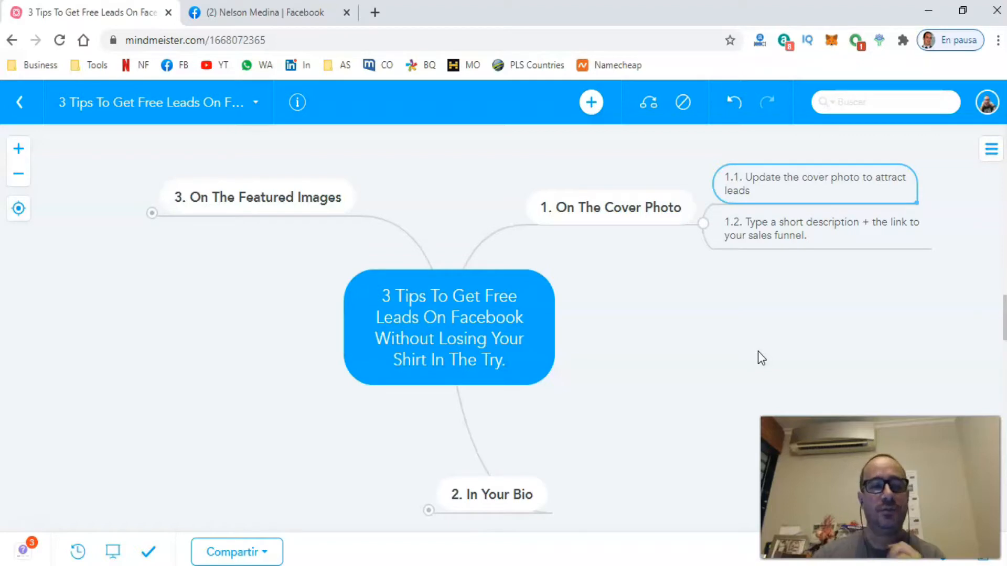
- Start a cover photo upload from the computer on the Facebook profile
click(263, 12)
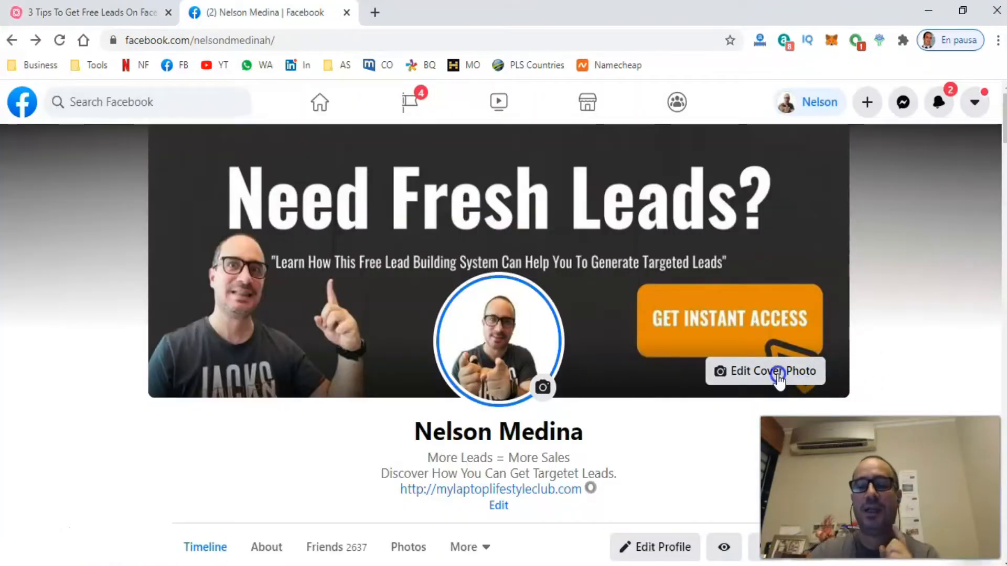
click(764, 371)
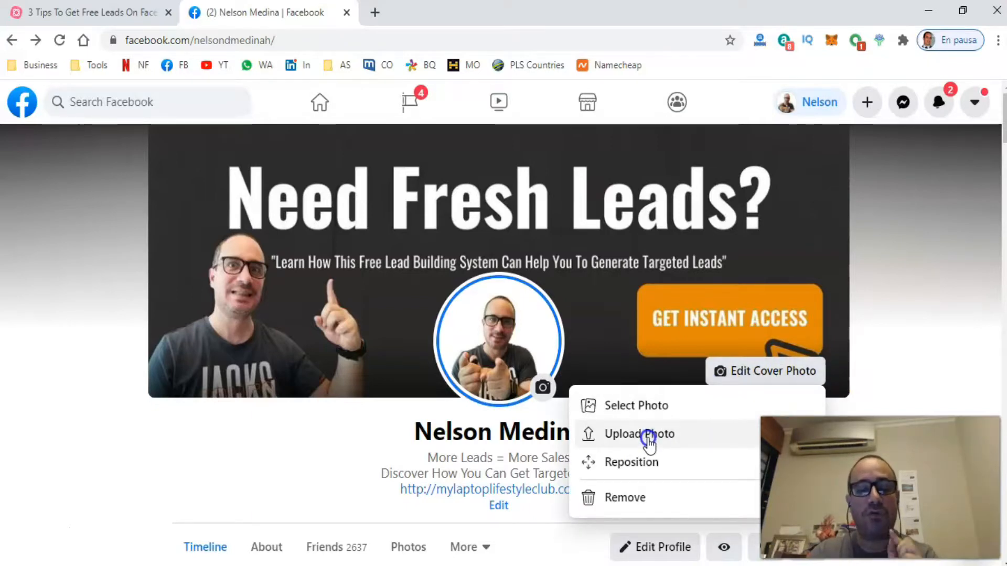
click(639, 434)
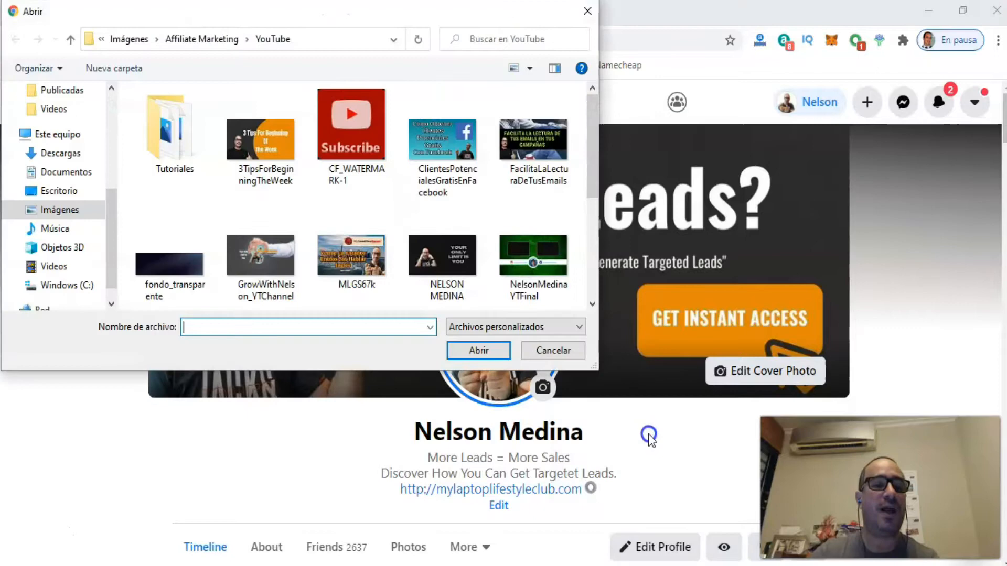
- Choose NeedFreshLeadsFBCover from the Engagement folder as the new cover image
scroll(down, 3)
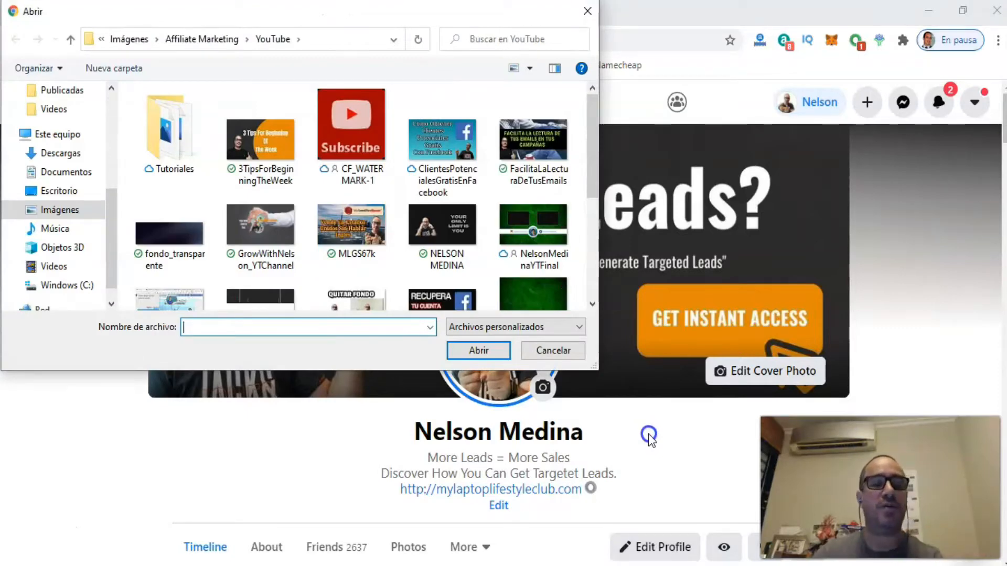
click(169, 128)
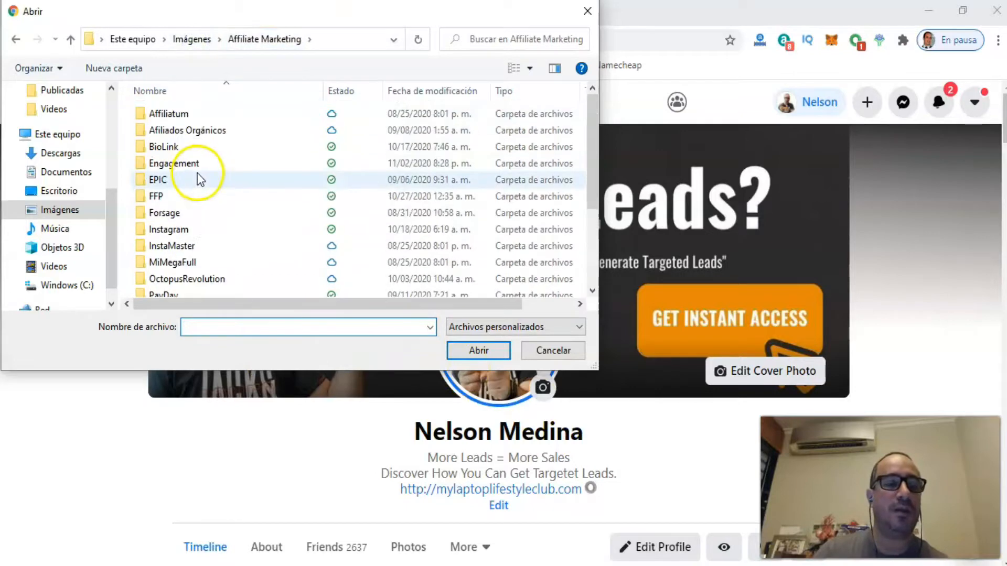
double_click(173, 163)
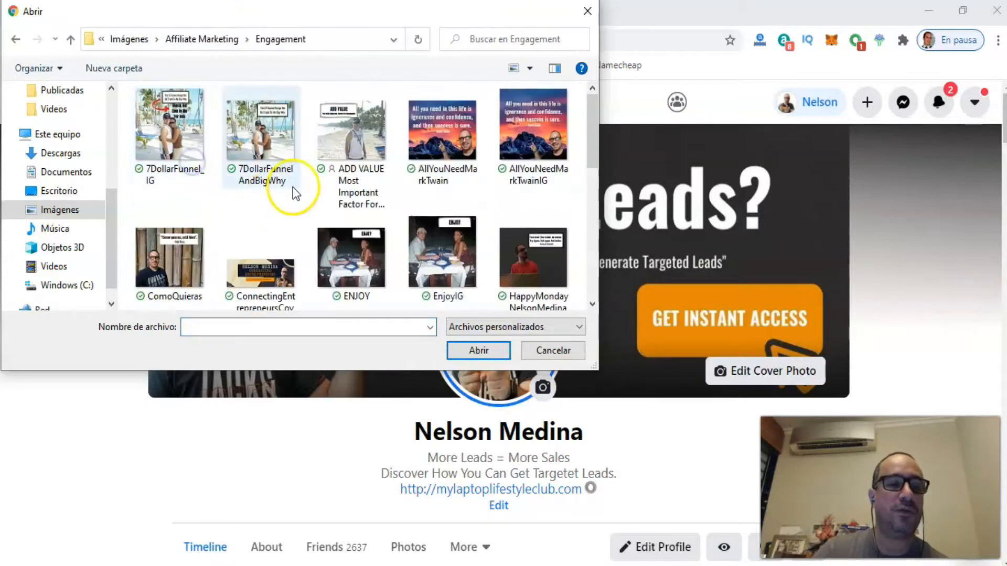
scroll(down, 3)
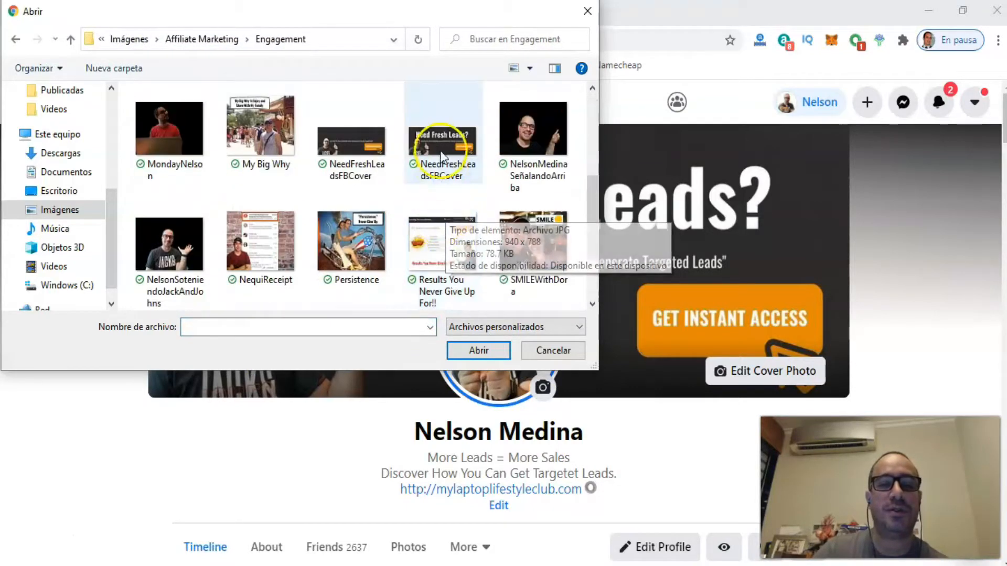
click(442, 128)
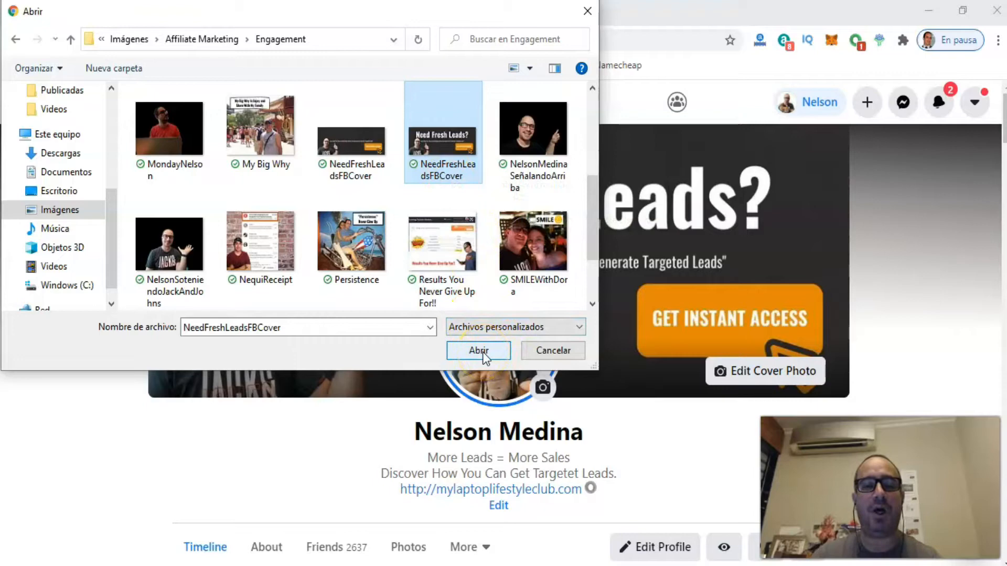
click(478, 350)
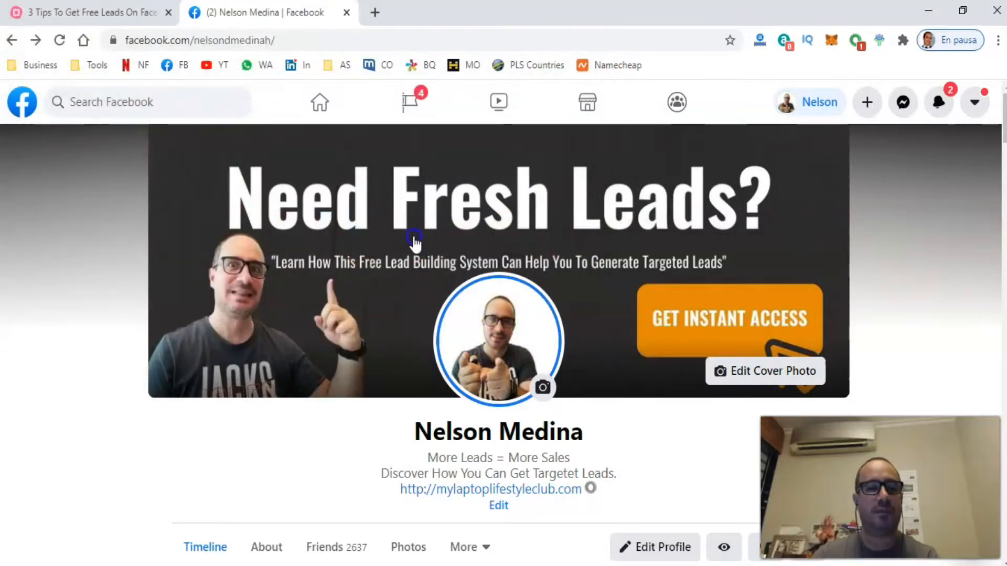
mouse_move(366, 266)
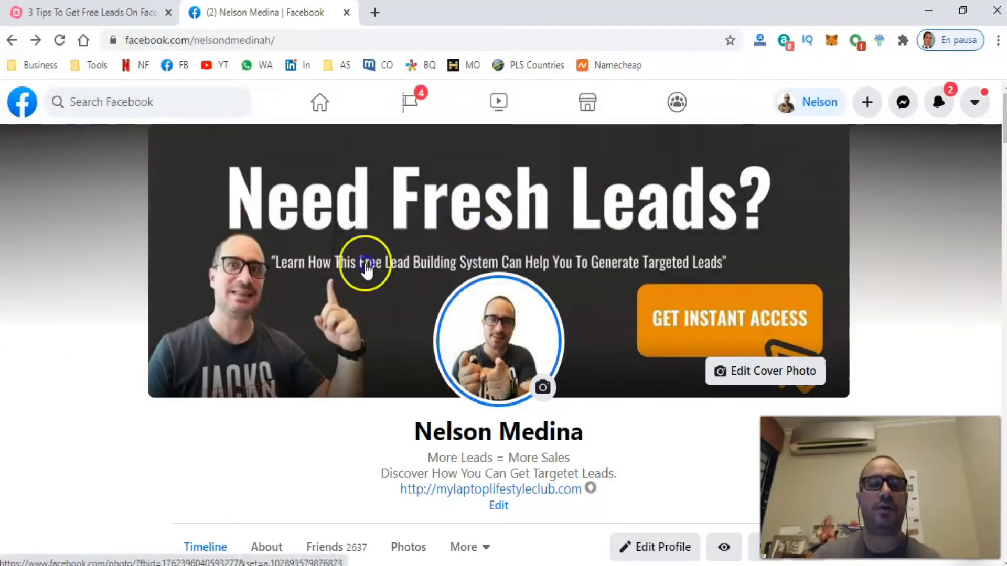
mouse_move(610, 231)
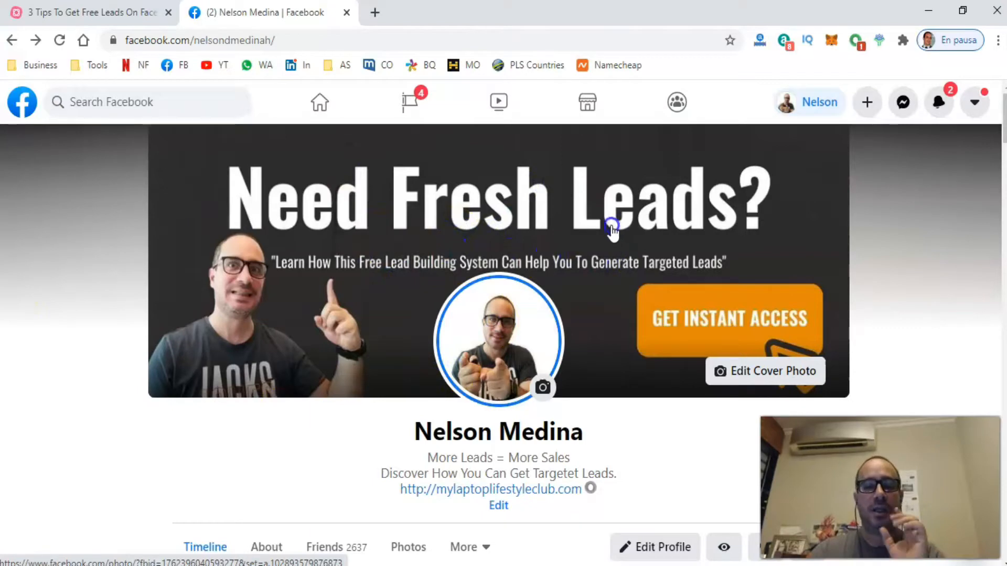
- Return to the three-tips mind map with the cover photo branch expanded
click(87, 12)
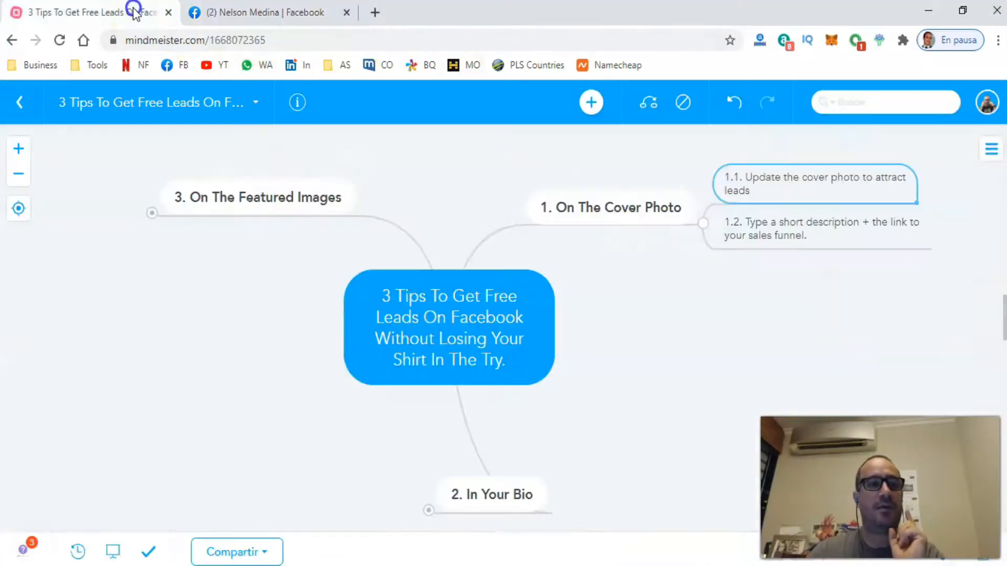
mouse_move(839, 276)
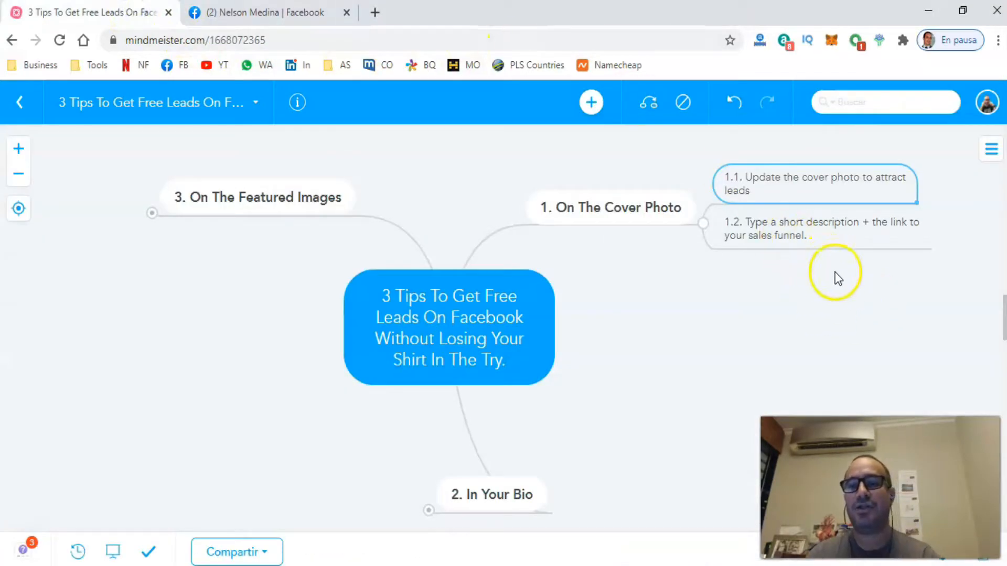
mouse_move(840, 285)
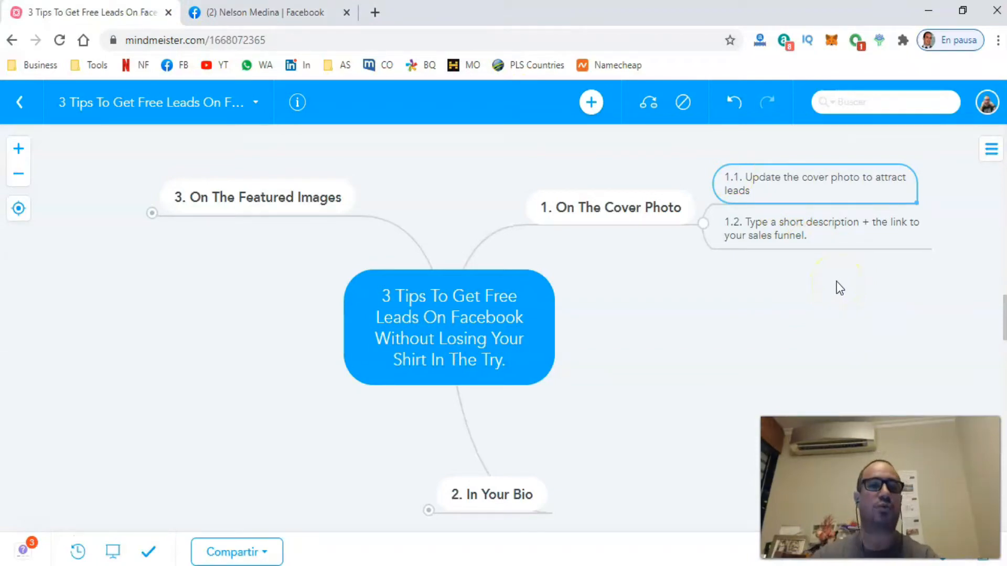
- Reorder the cover photo description so the headline precedes the club link, and save it
click(263, 12)
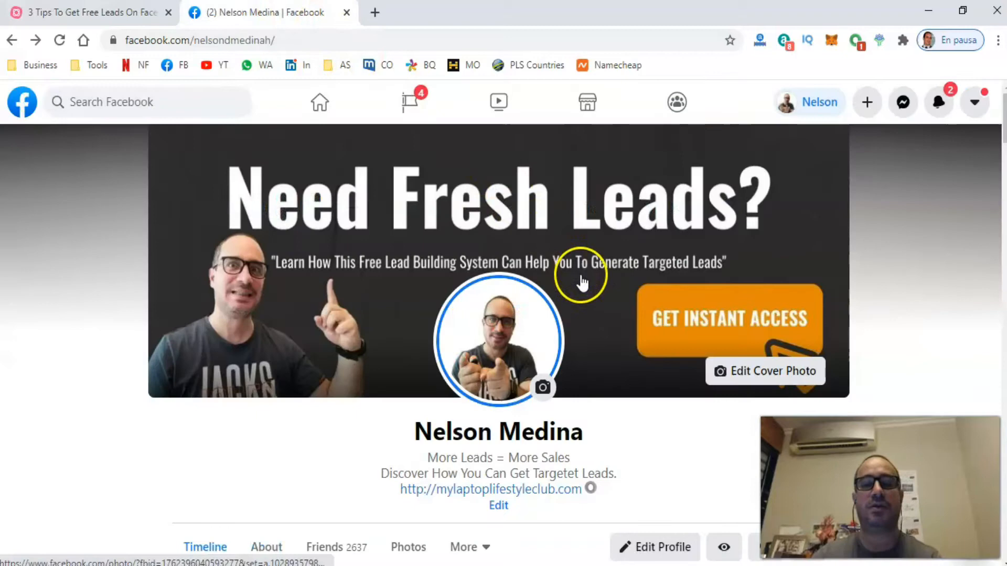
mouse_move(600, 180)
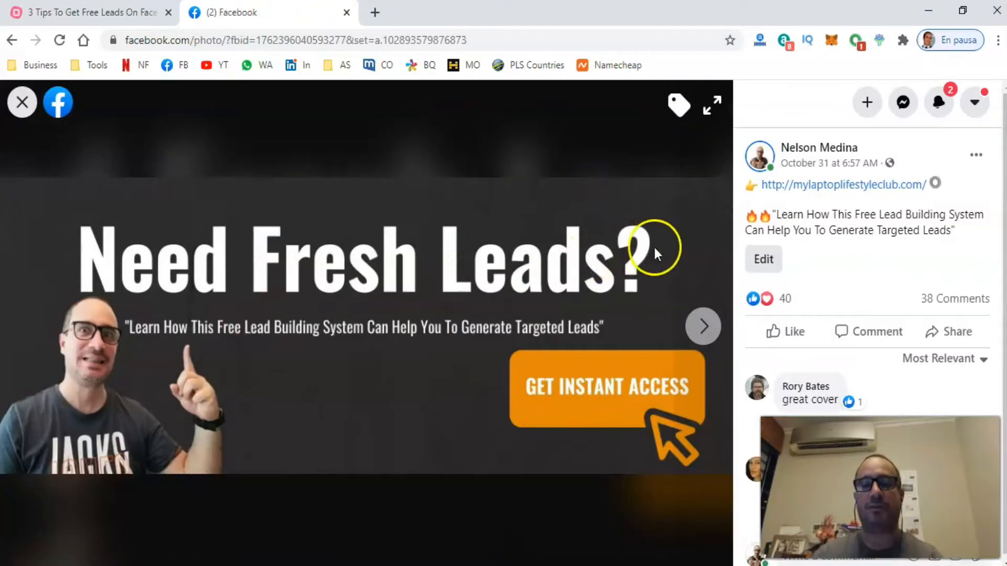
mouse_move(871, 211)
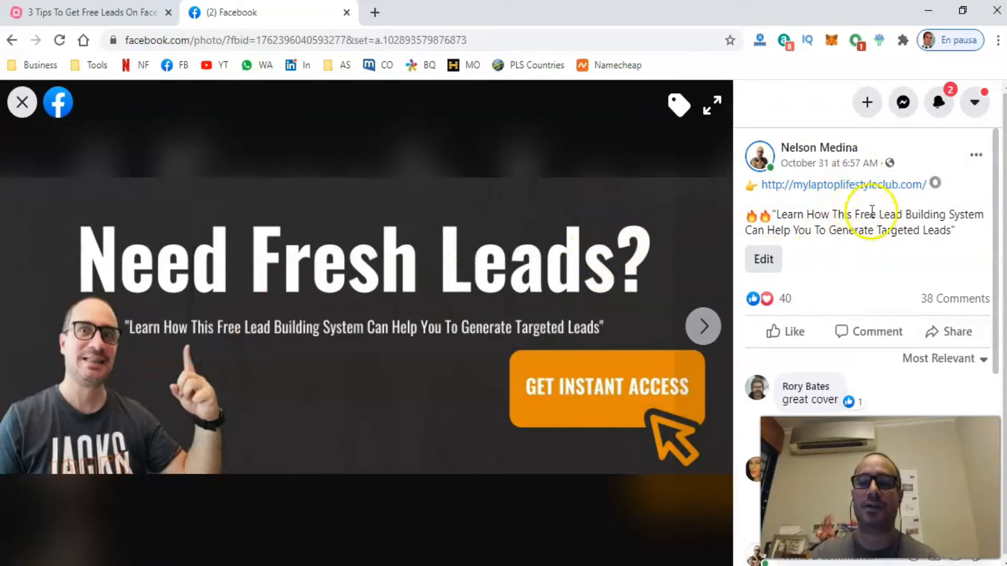
click(762, 259)
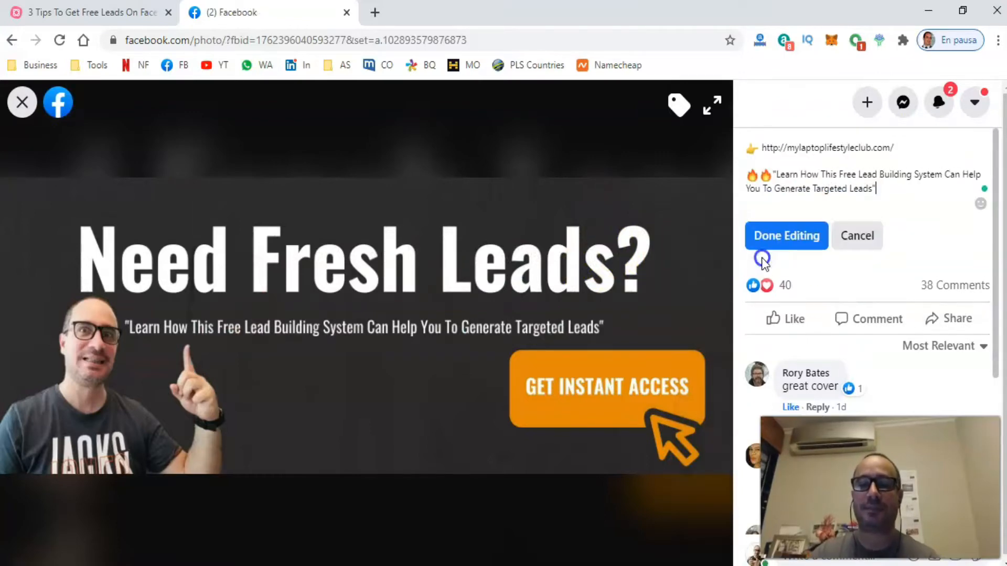
triple_click(860, 182)
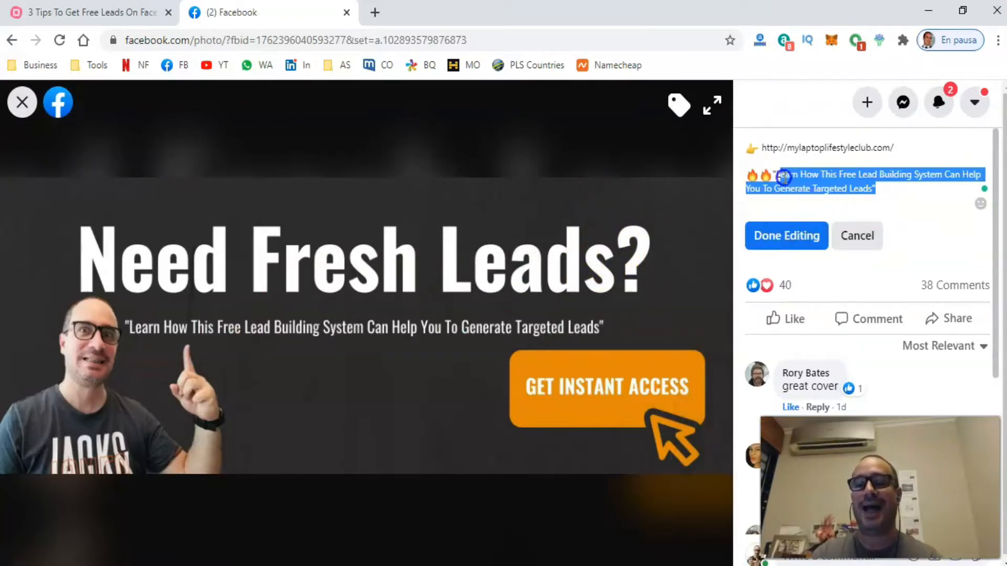
mouse_move(873, 205)
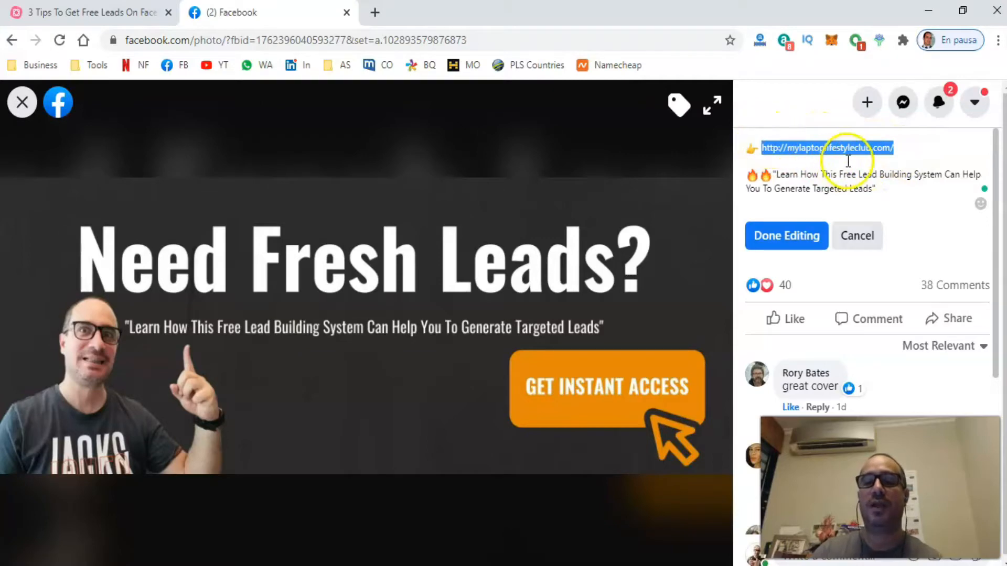
mouse_move(915, 148)
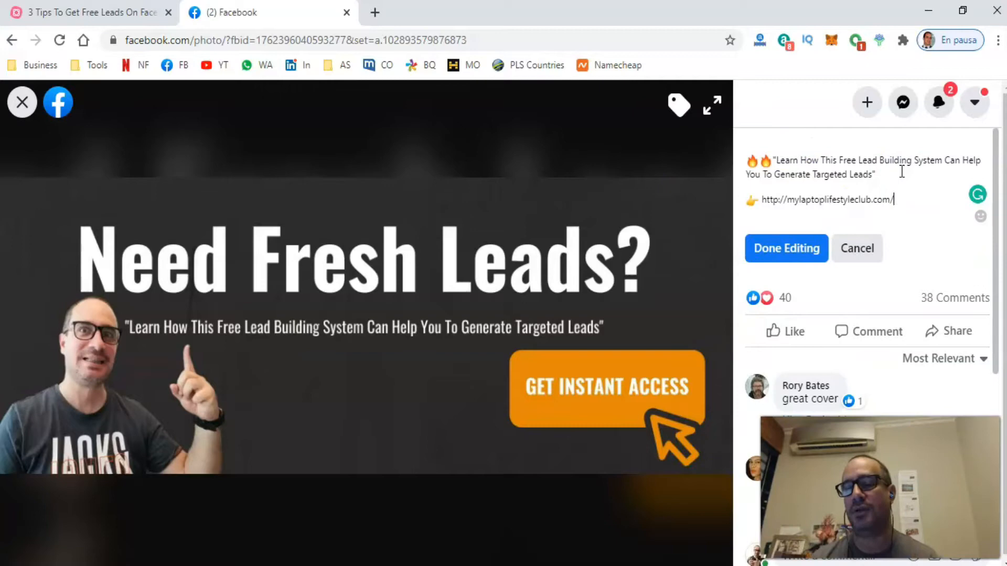
mouse_move(917, 256)
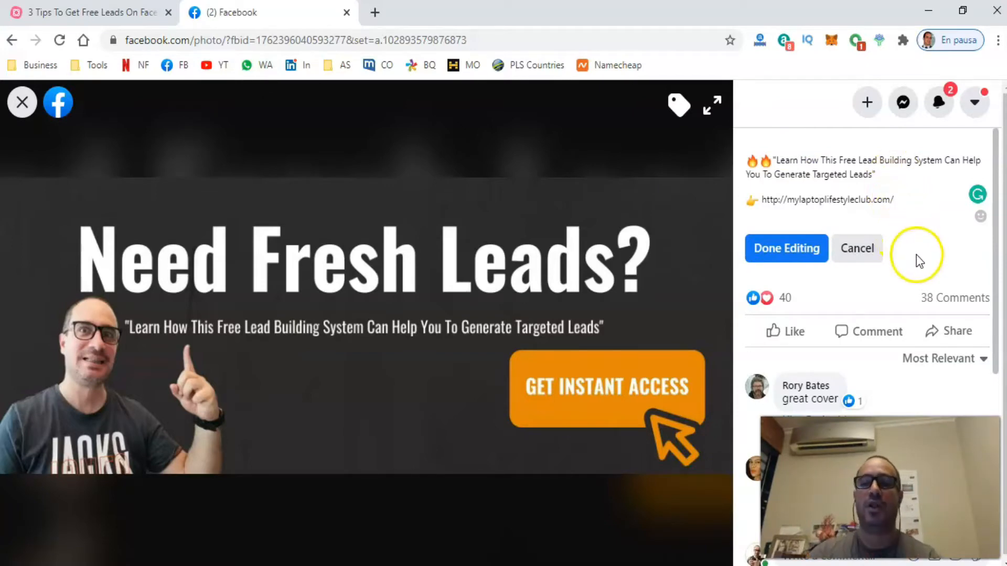
mouse_move(796, 224)
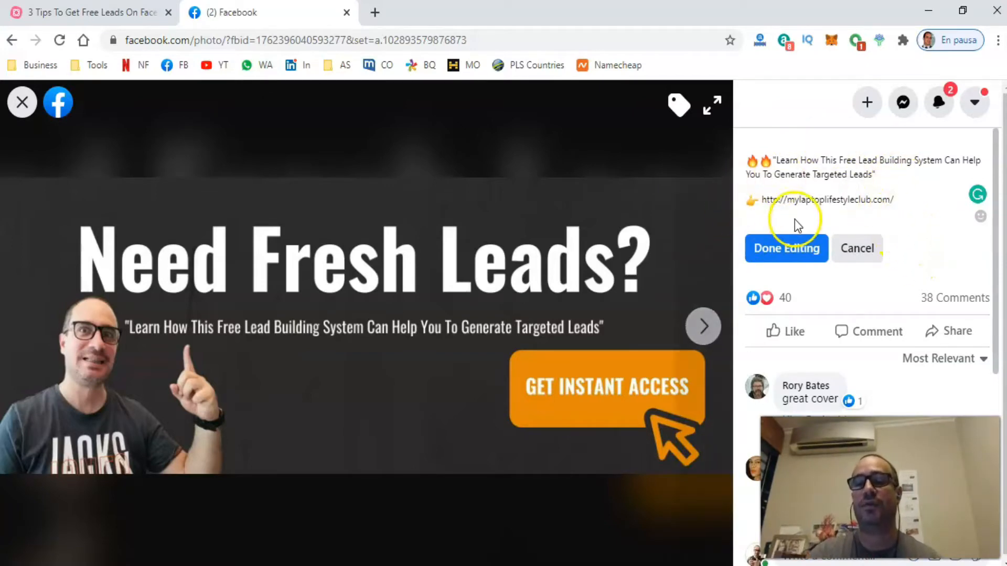
mouse_move(786, 251)
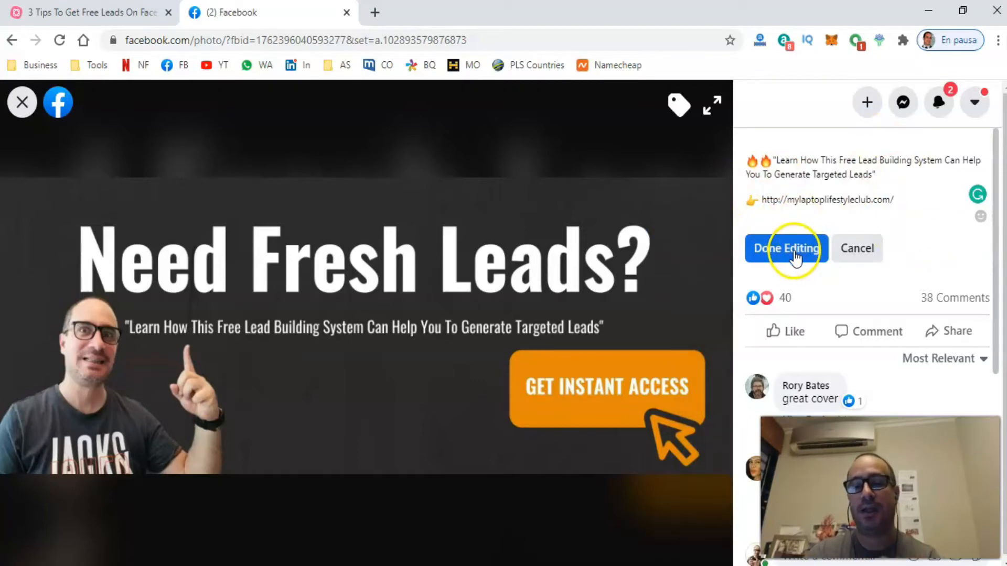
click(786, 249)
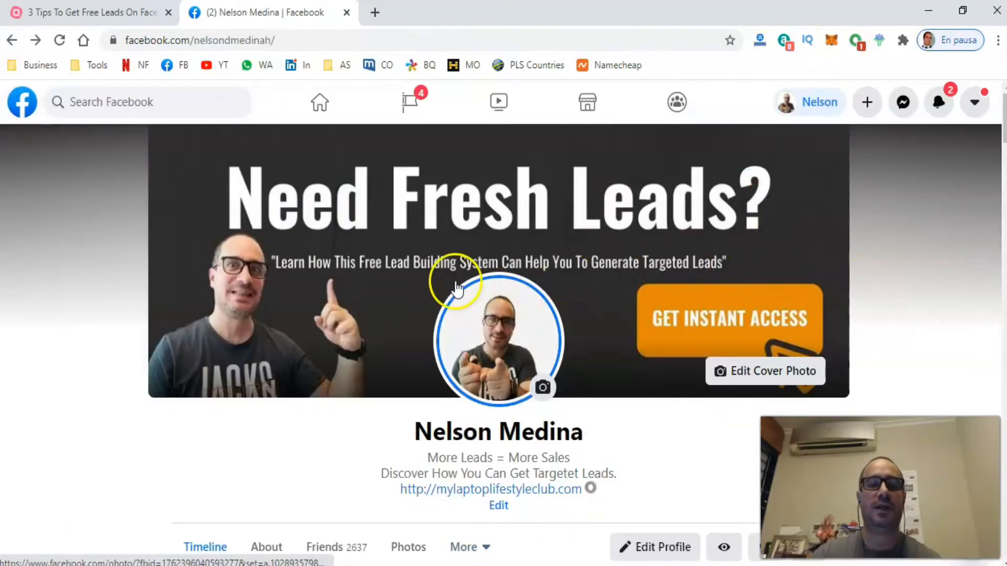
mouse_move(469, 266)
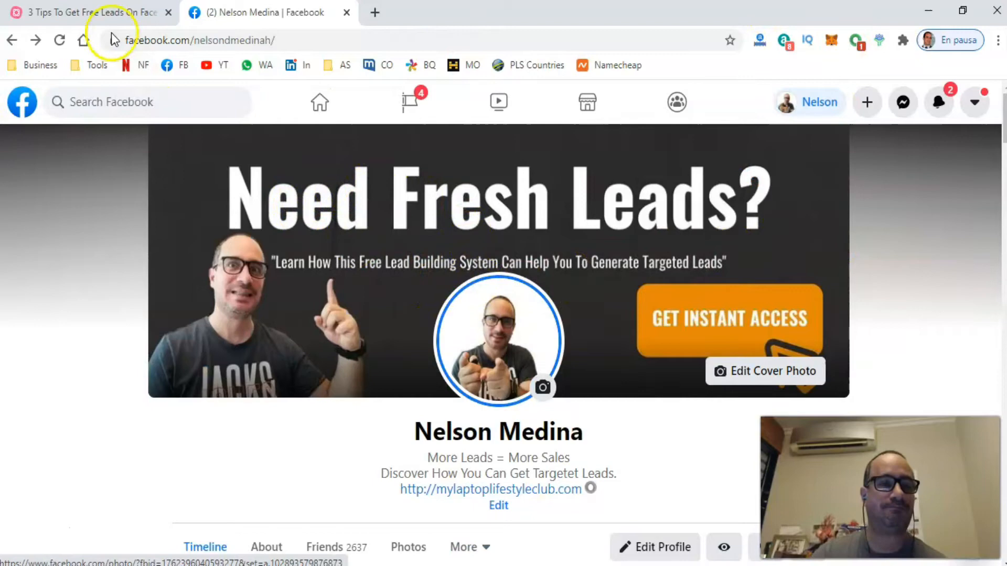
- Bring the '2. In Your Bio' branch into view and select tip 2.1 about a brief description
click(91, 12)
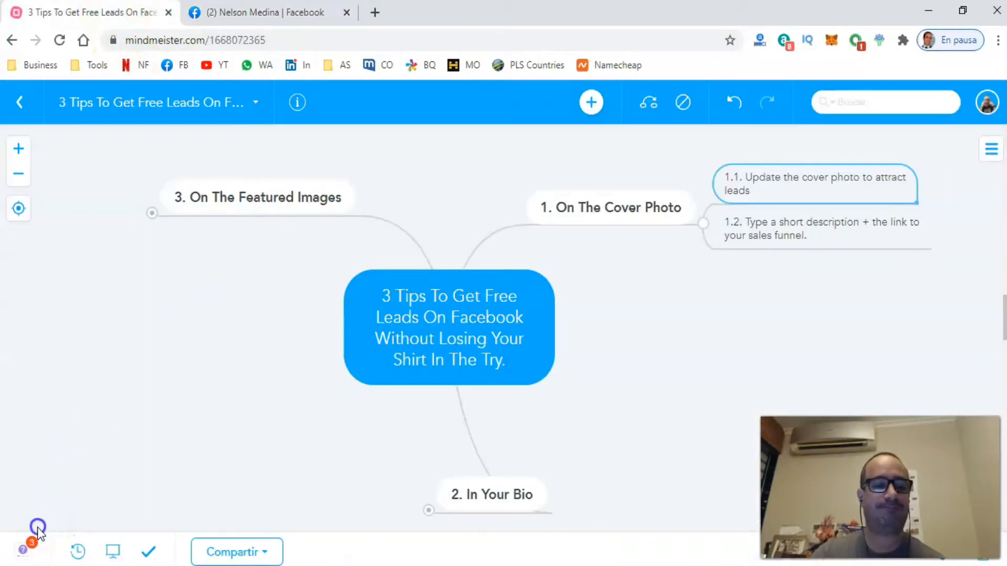
drag(450, 321, 584, 206)
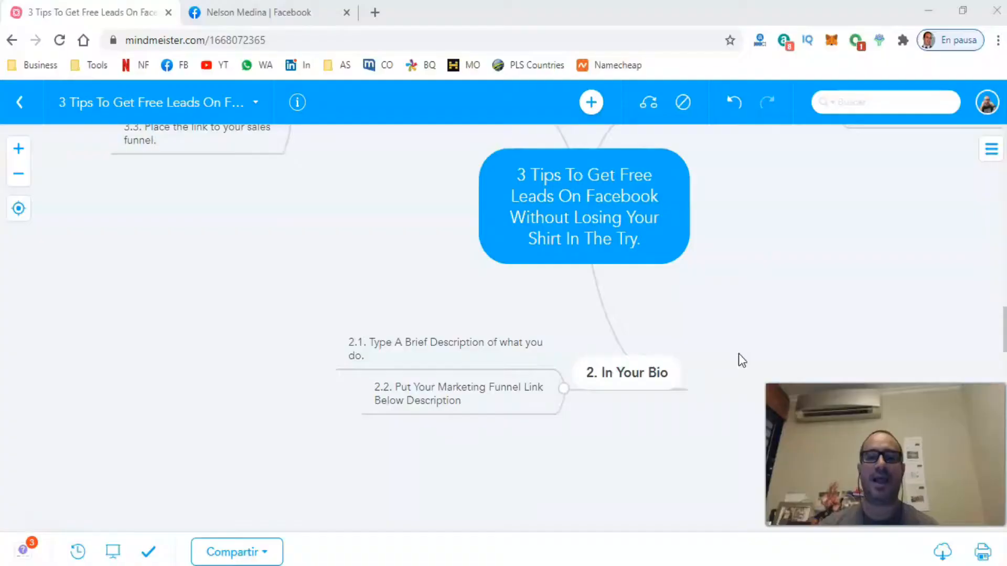
mouse_move(594, 356)
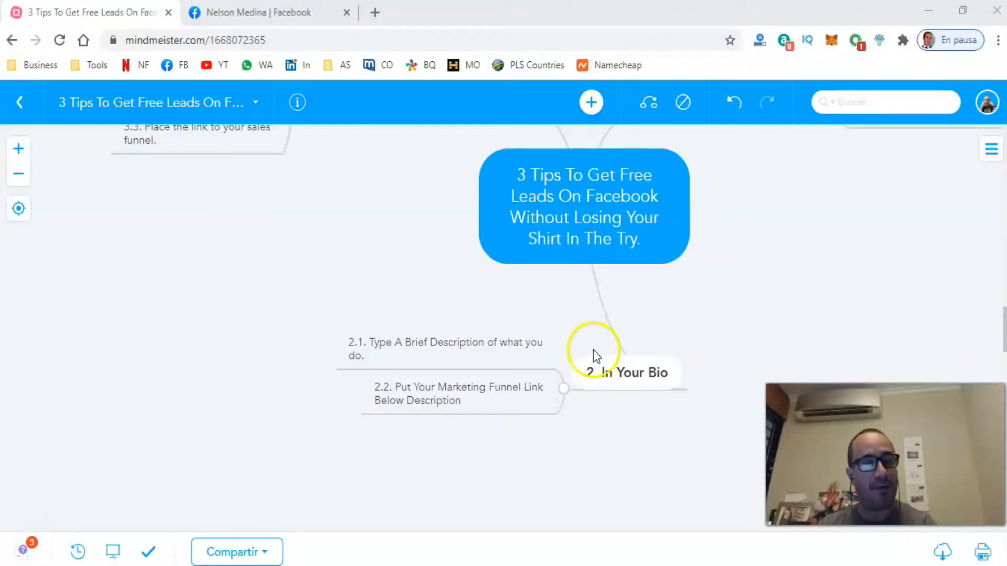
click(445, 348)
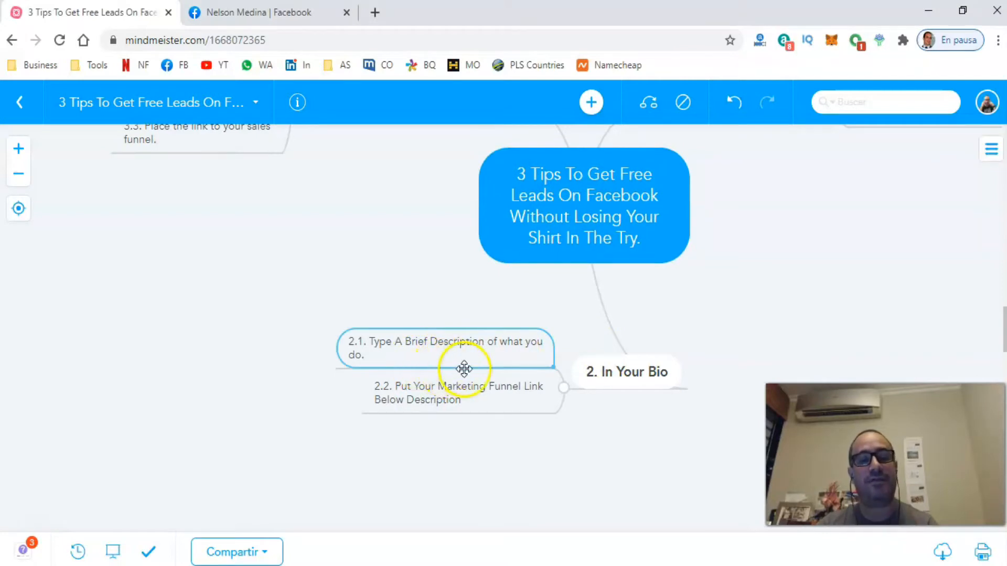
mouse_move(494, 359)
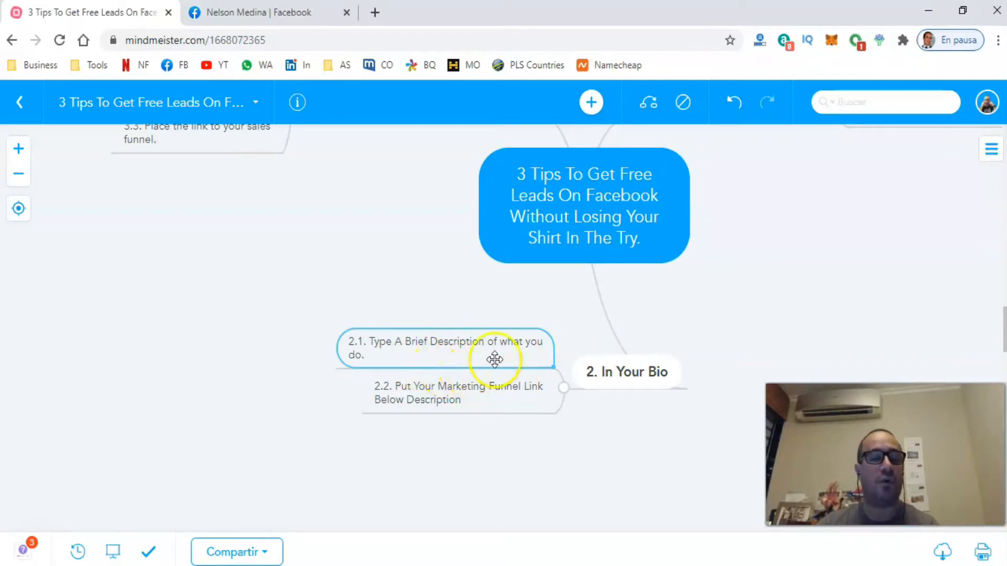
- Show the Facebook bio with the More Leads = More Sales headline, checking tip 2.2 in the map
click(264, 12)
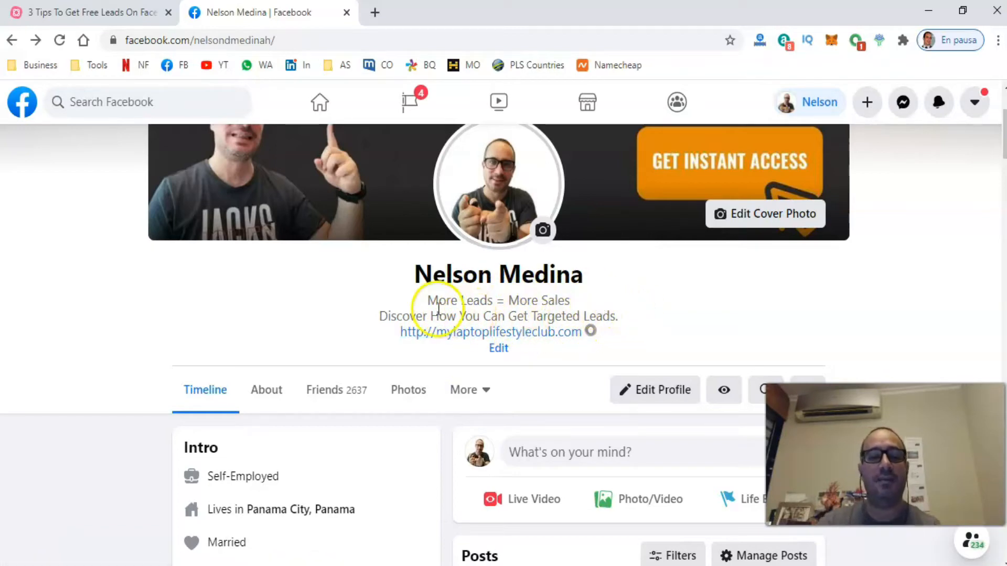
mouse_move(597, 317)
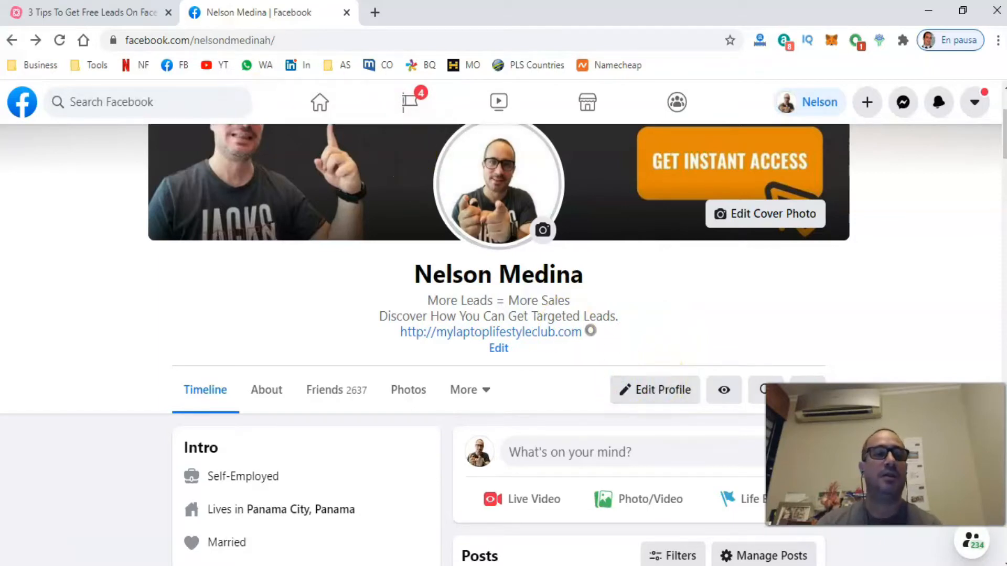
click(91, 13)
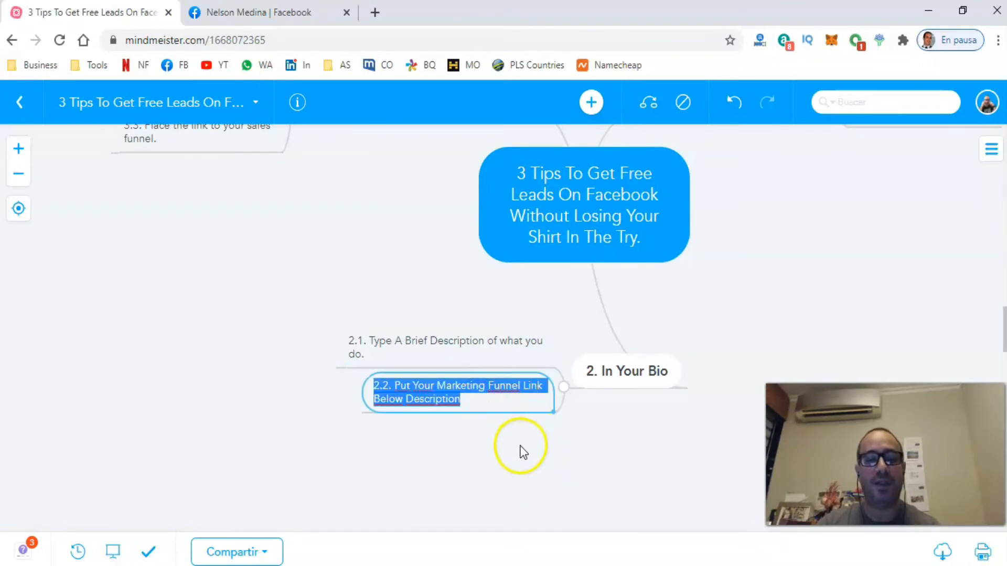
mouse_move(279, 142)
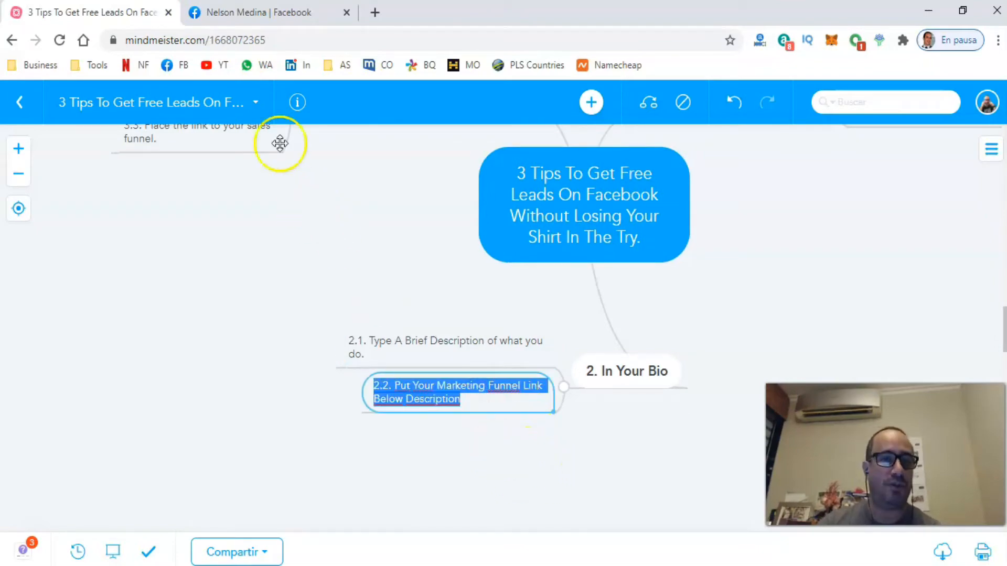
click(266, 12)
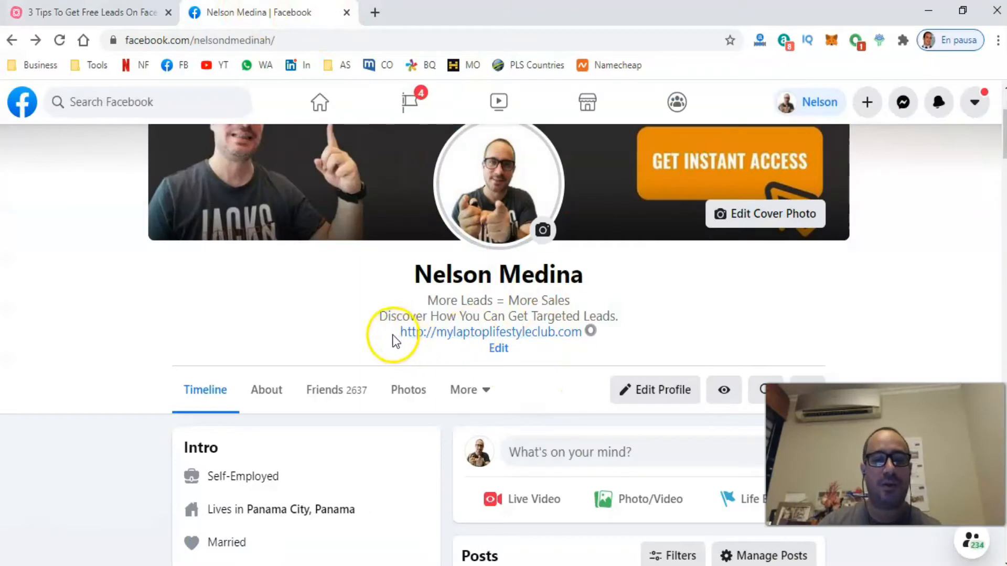
click(497, 332)
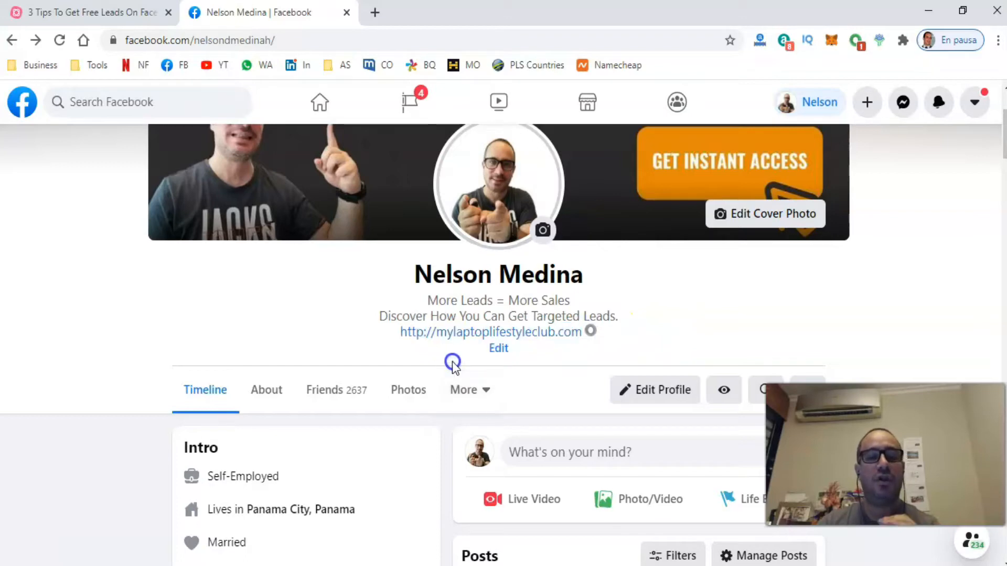
mouse_move(447, 359)
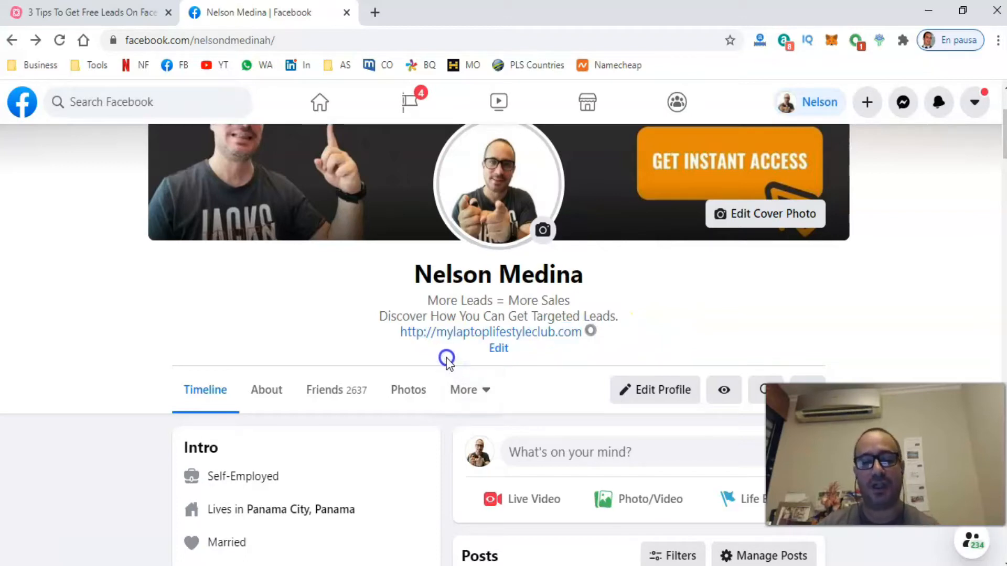
mouse_move(336, 390)
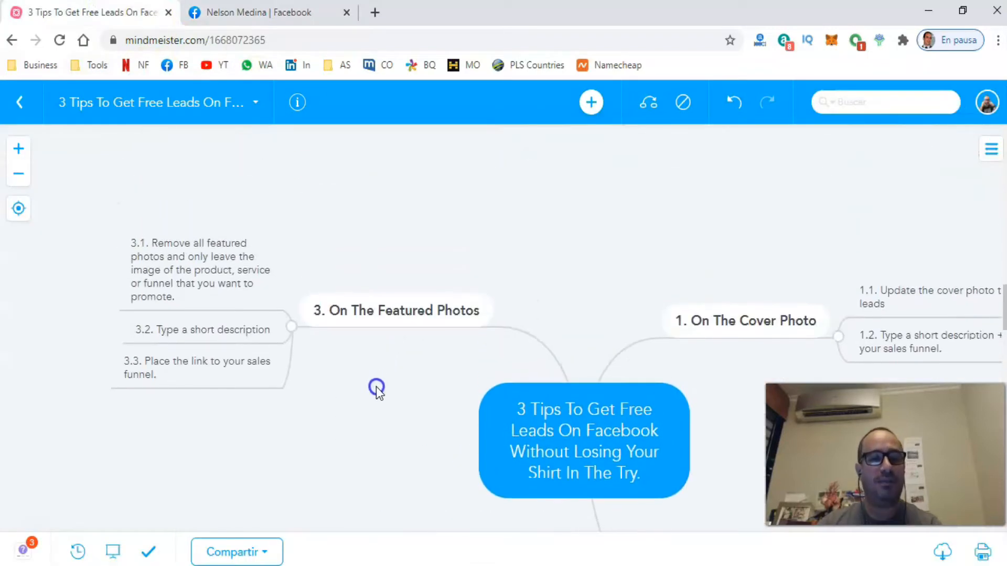
mouse_move(393, 387)
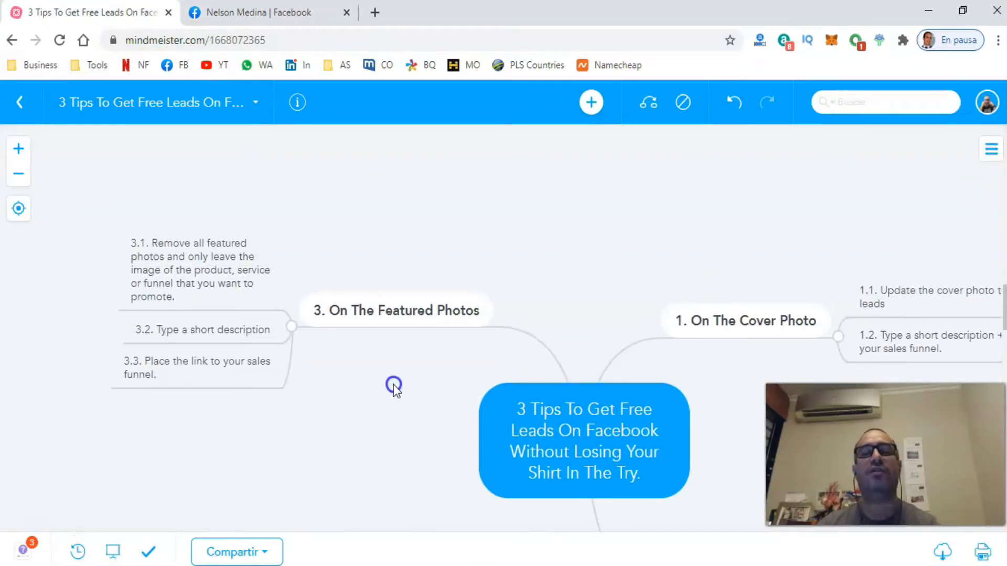
mouse_move(345, 359)
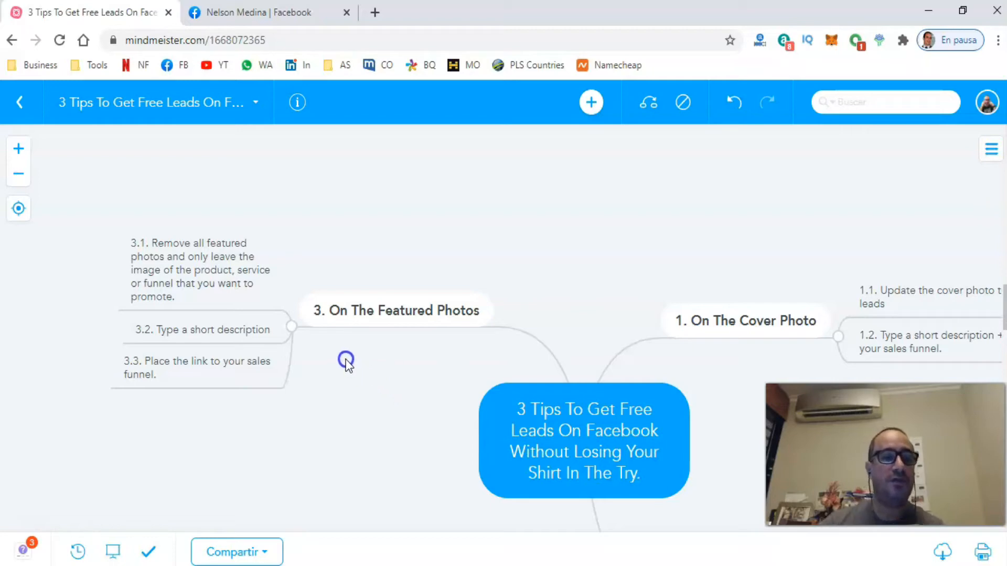
mouse_move(199, 263)
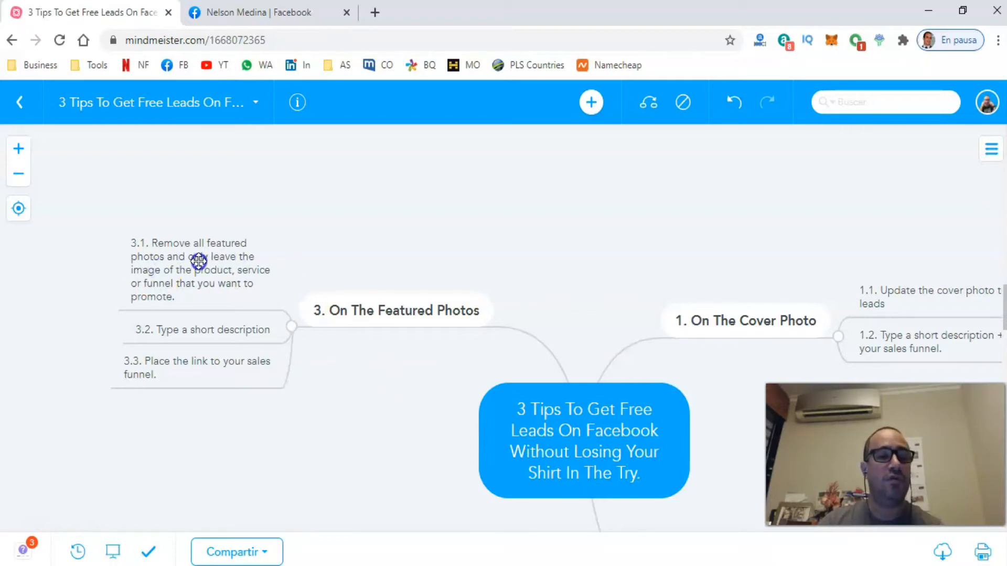
mouse_move(253, 294)
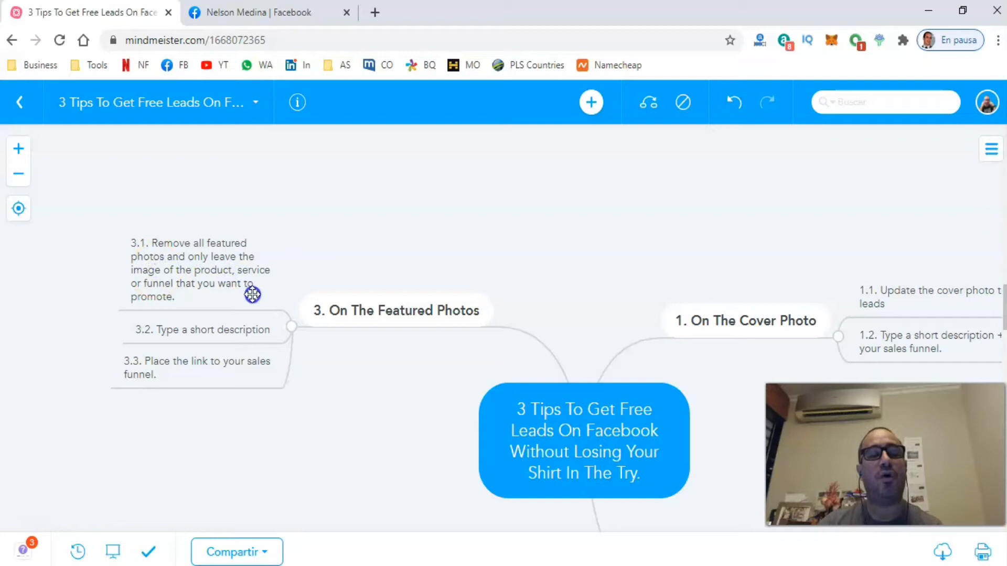
mouse_move(311, 266)
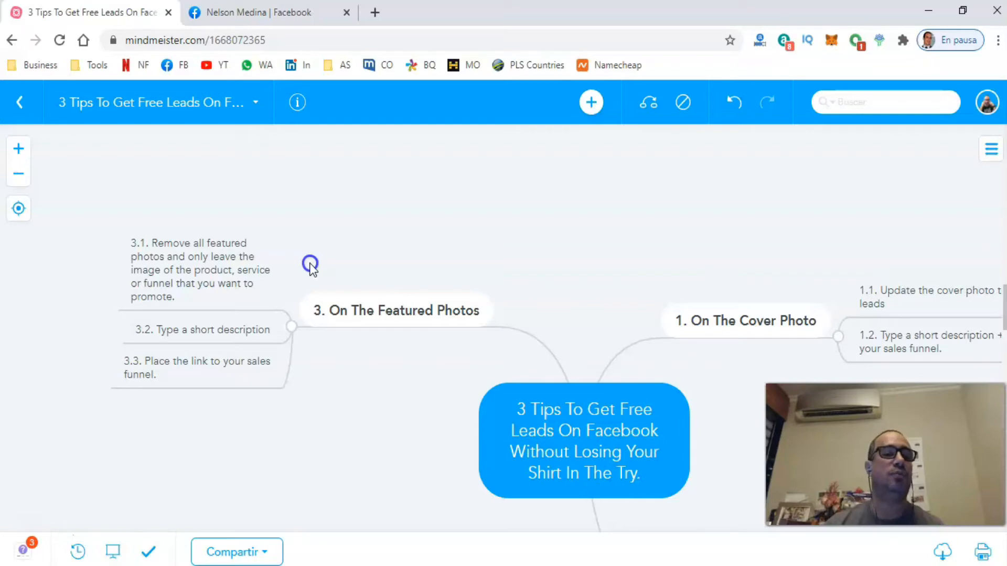
- Review the Edit Featured photos suggestions and close the editor without saving changes
click(263, 13)
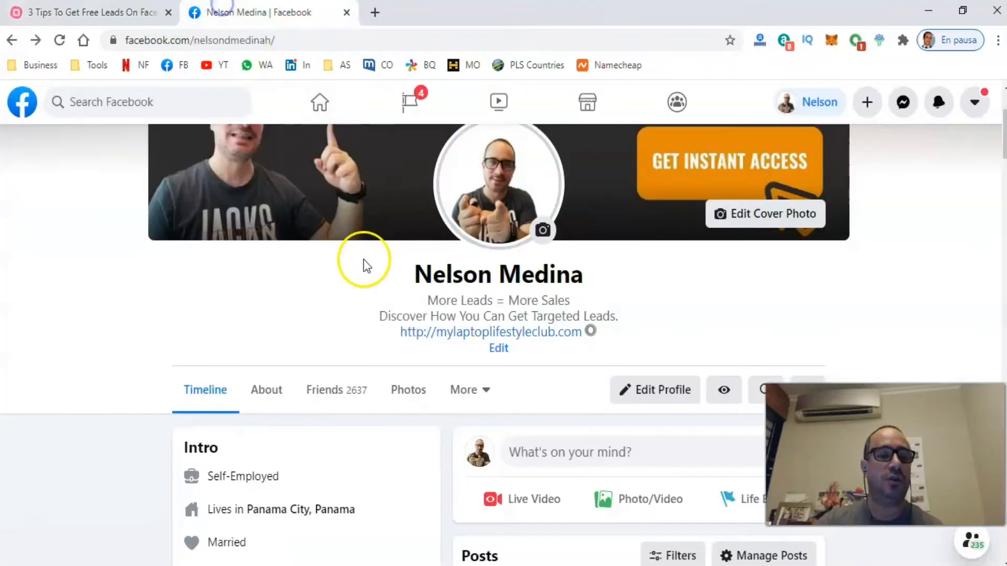
scroll(down, 3)
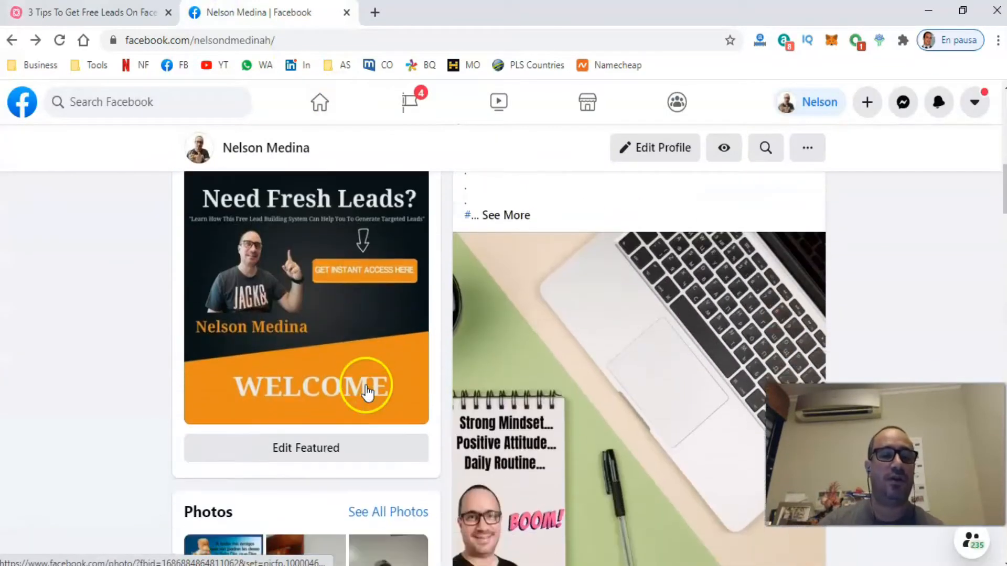
mouse_move(315, 416)
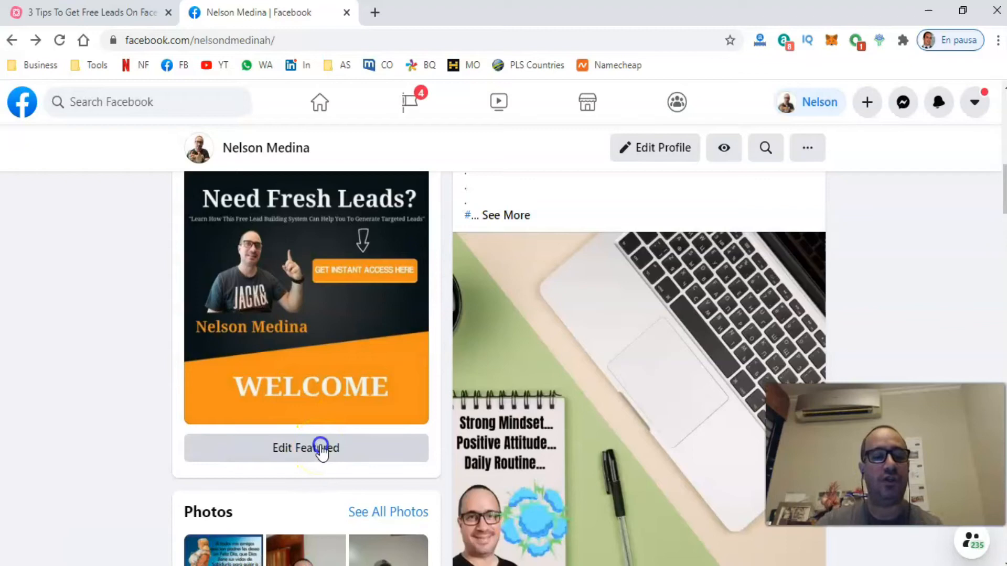
click(305, 448)
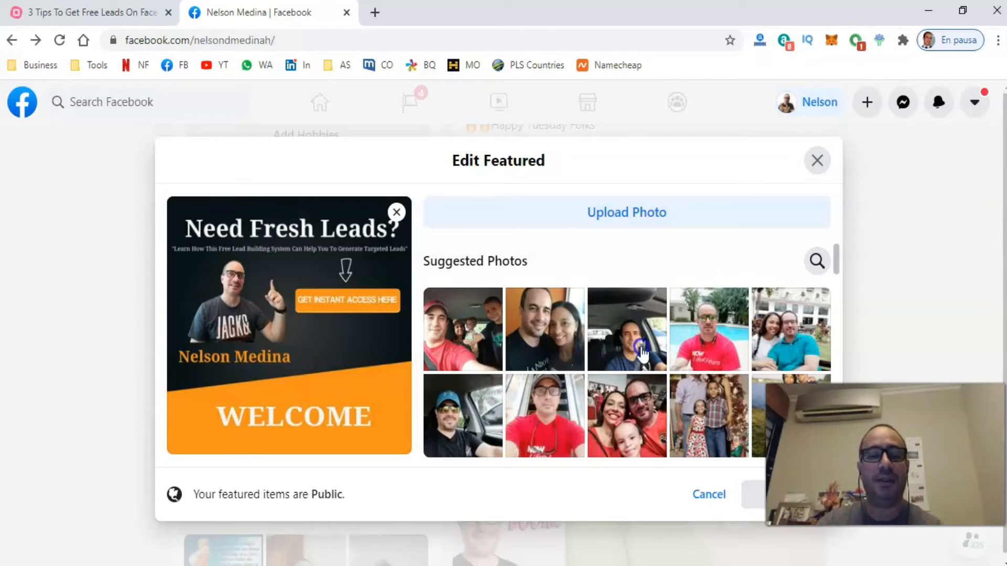
mouse_move(594, 411)
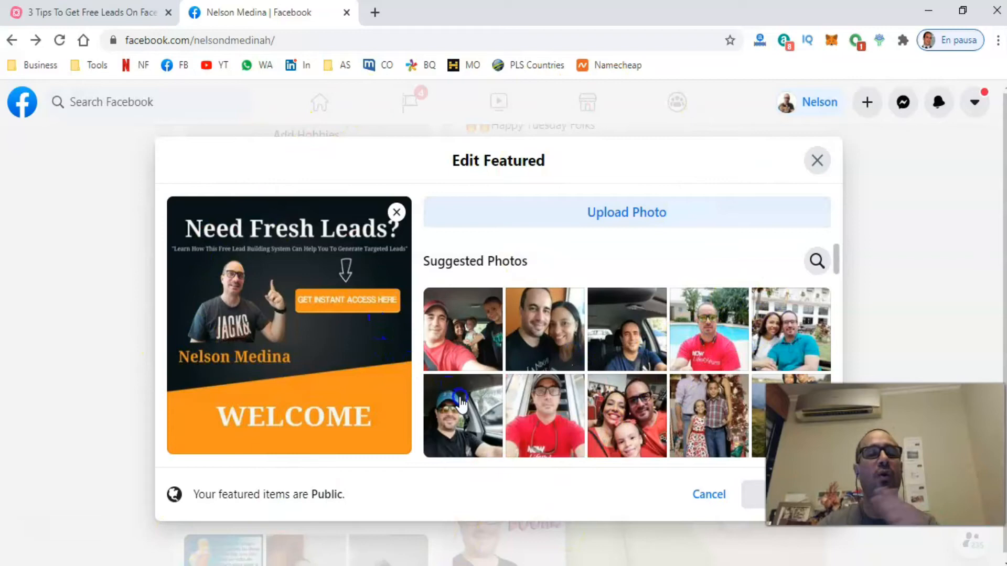
mouse_move(477, 316)
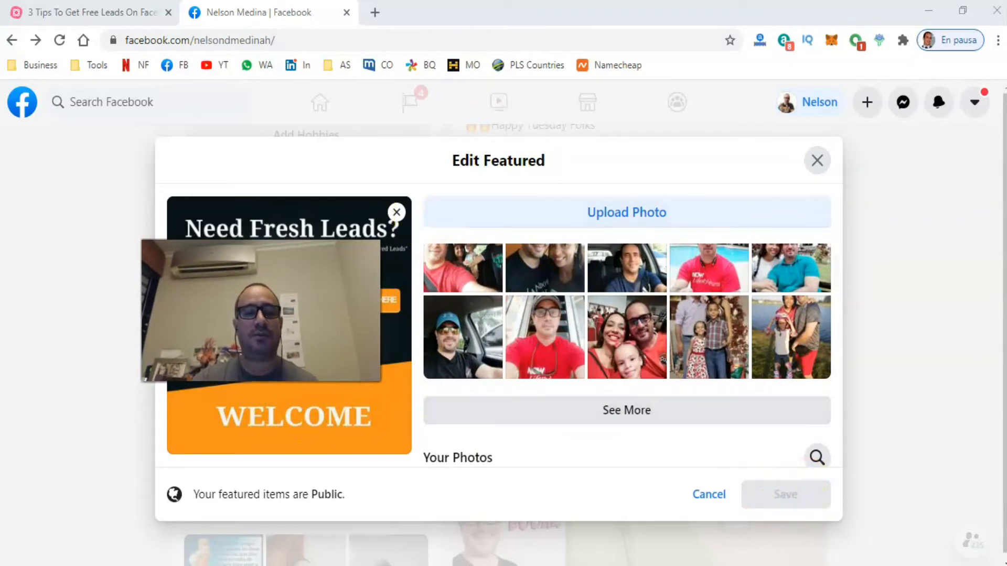
click(817, 160)
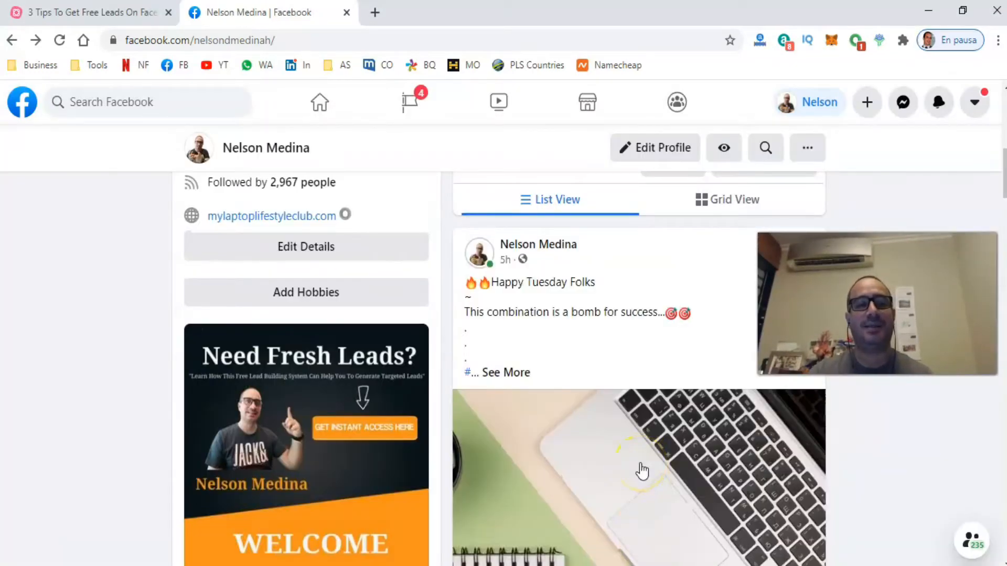
- Read the central topic's note about the capture page down to the Sales Funnel link
click(90, 12)
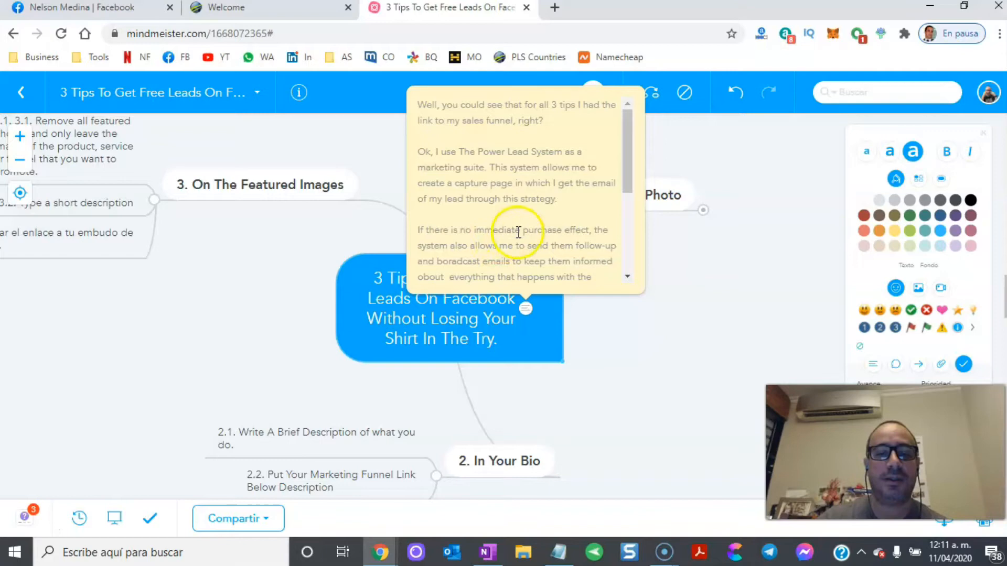
mouse_move(563, 250)
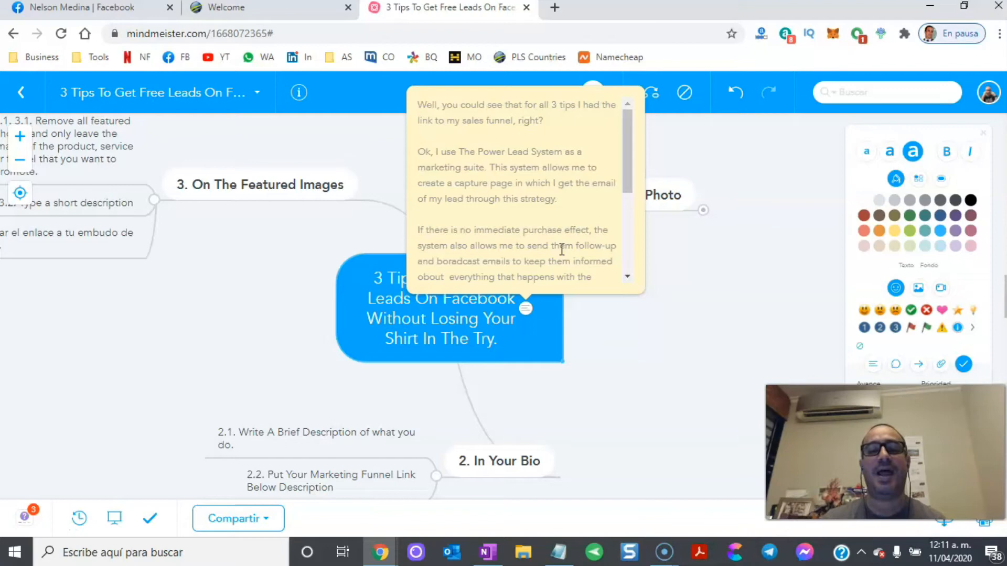
mouse_move(626, 143)
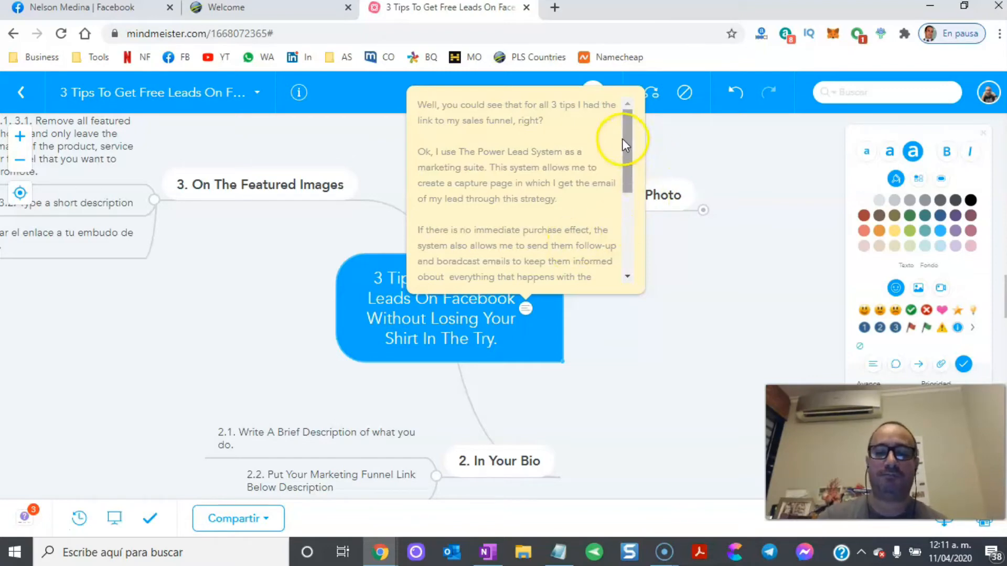
scroll(down, 3)
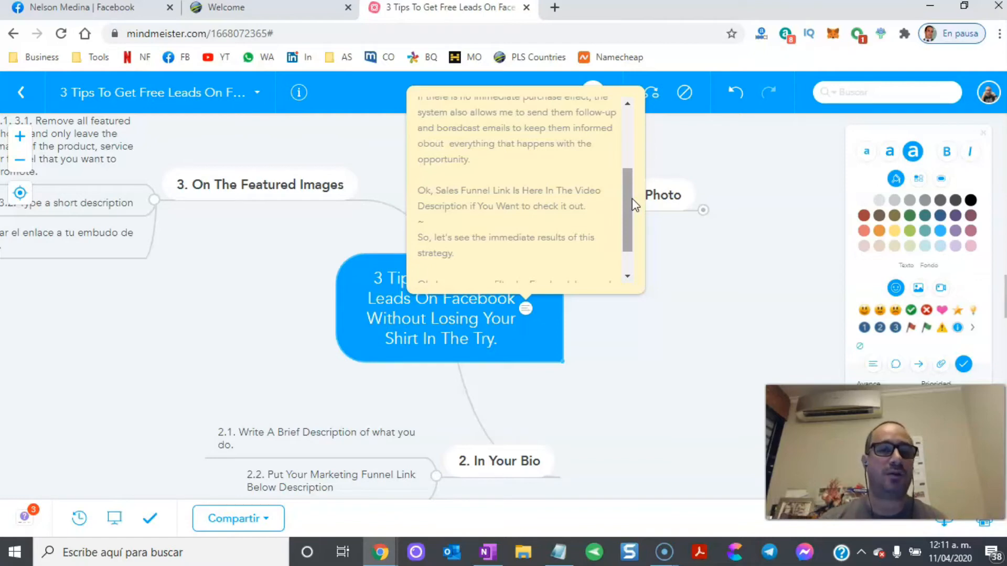
mouse_move(345, 108)
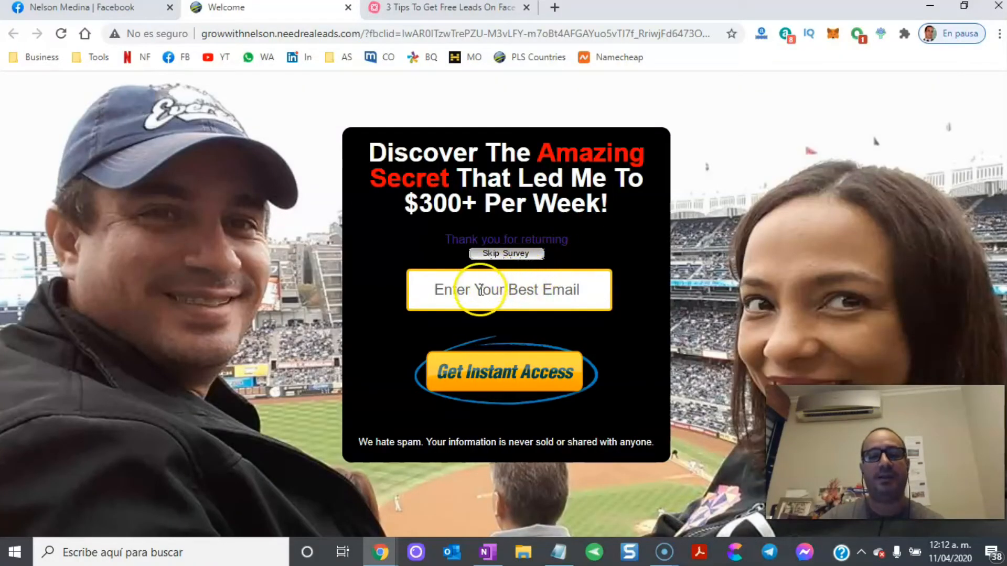
mouse_move(427, 355)
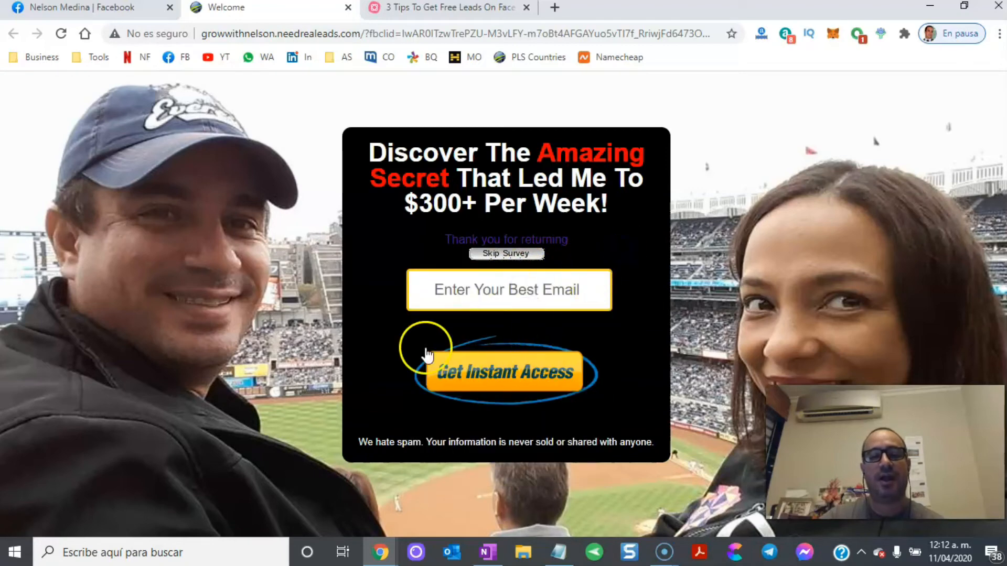
mouse_move(509, 398)
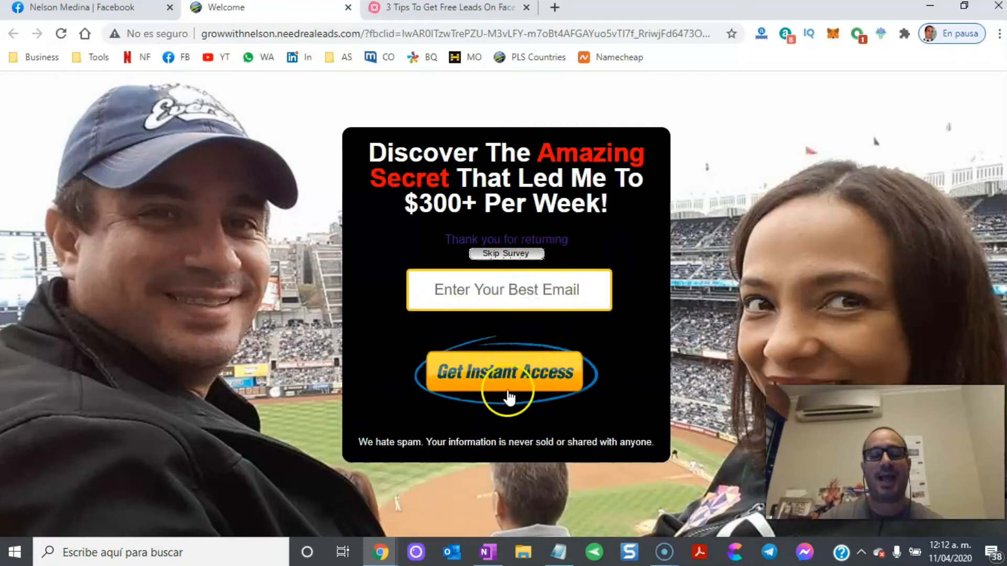
mouse_move(514, 402)
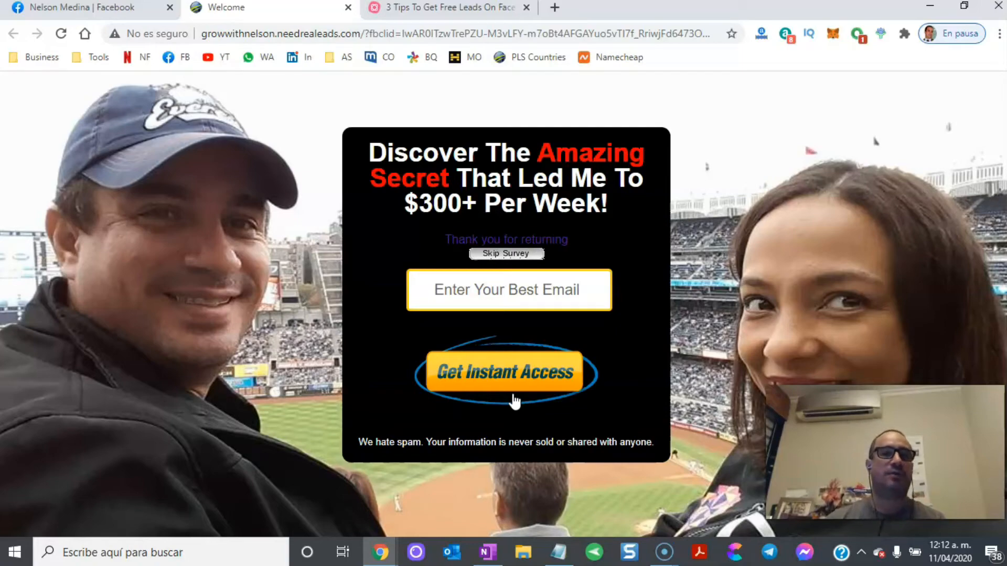
- Show the Power Lead System capture page with its email field and Get Instant Access button
click(451, 553)
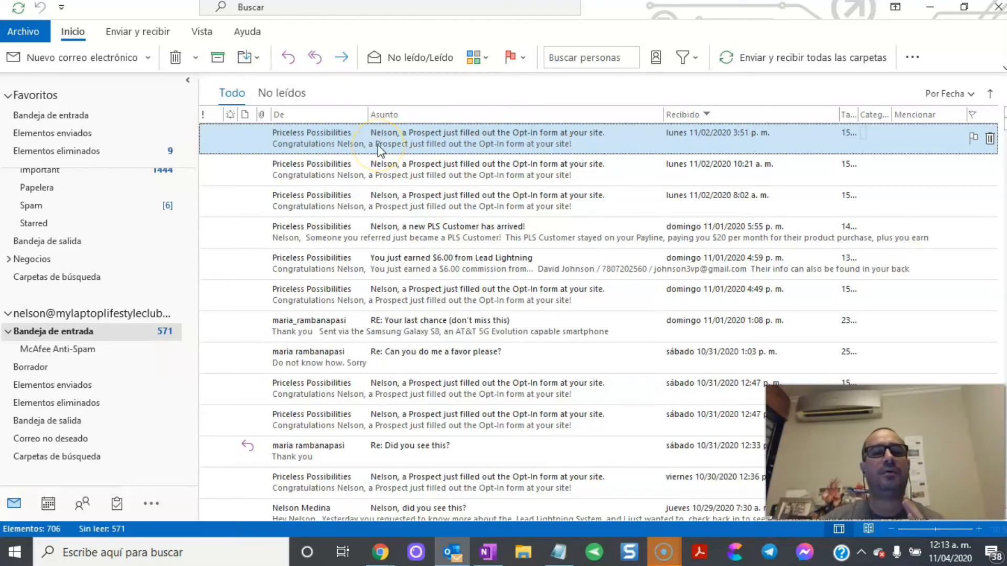
mouse_move(435, 183)
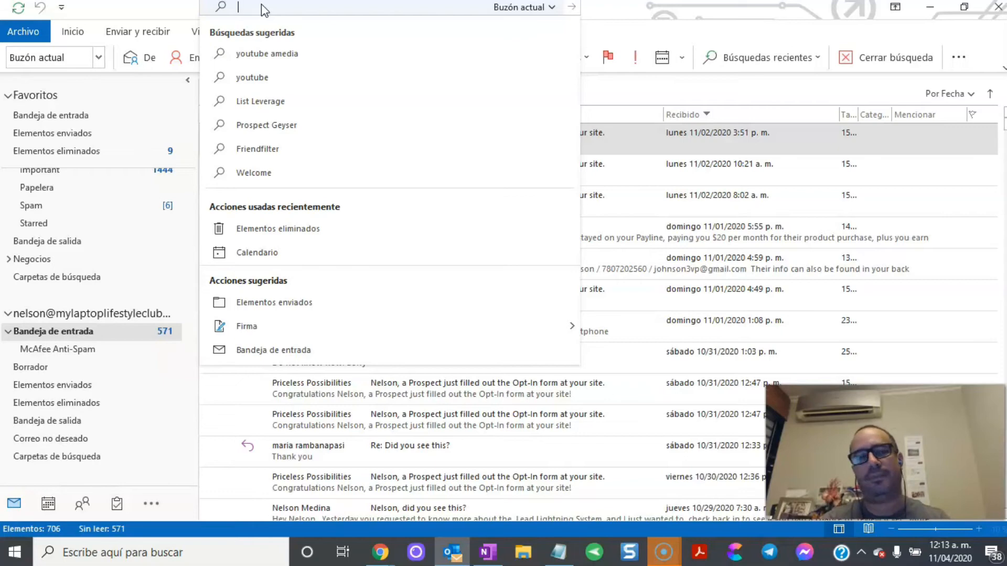
- Search the Outlook mailbox for 'Facebook' to list prospect opt-in notification emails
text(Fa)
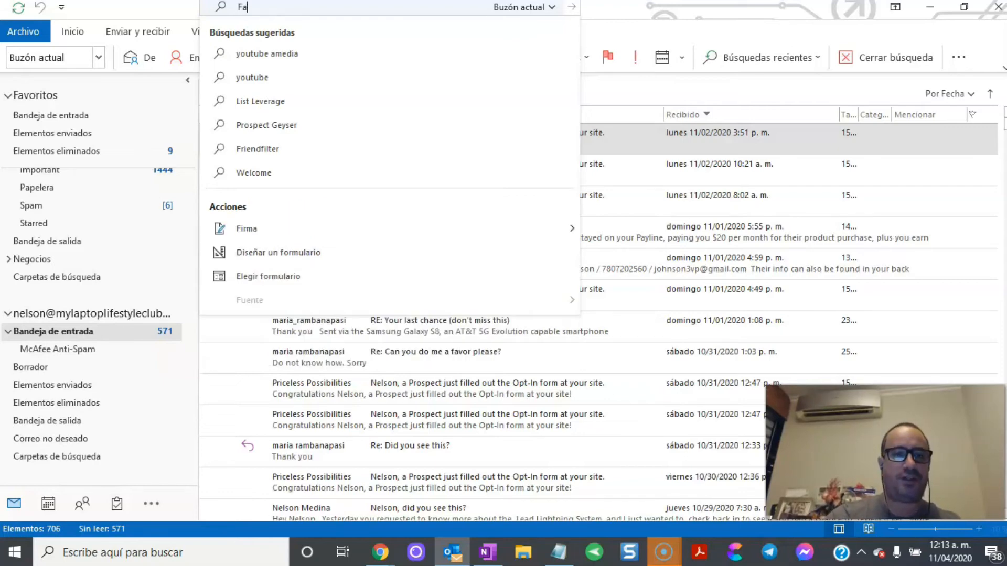
text(ceb)
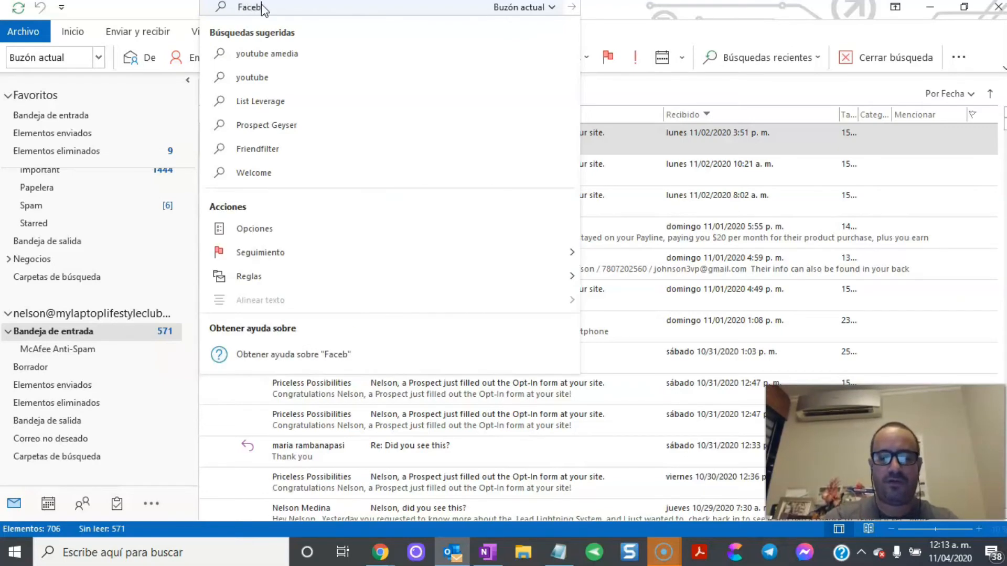
text(ook)
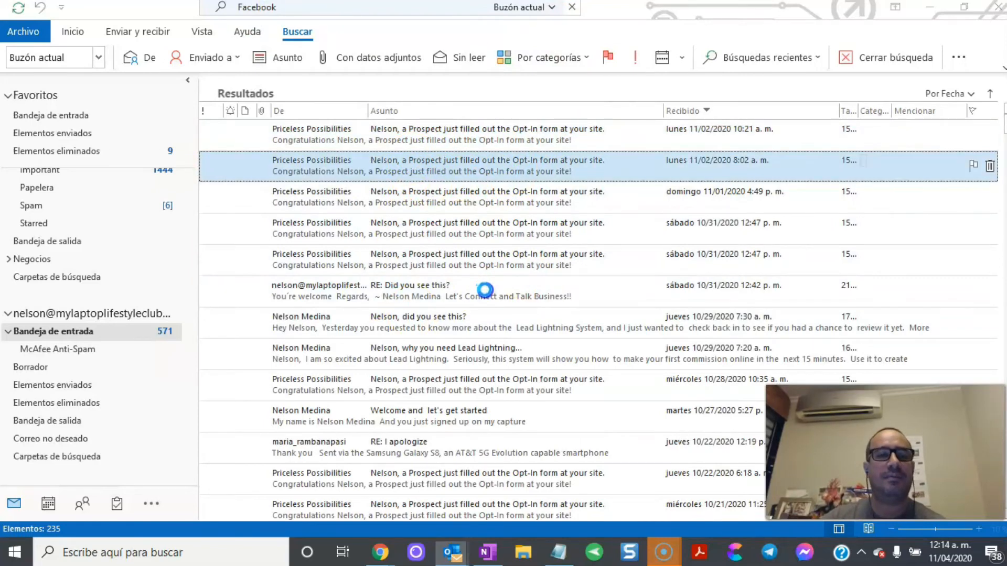
- Read prospect opt-in notifications showing visitors from Facebook, then return to the results
double_click(486, 166)
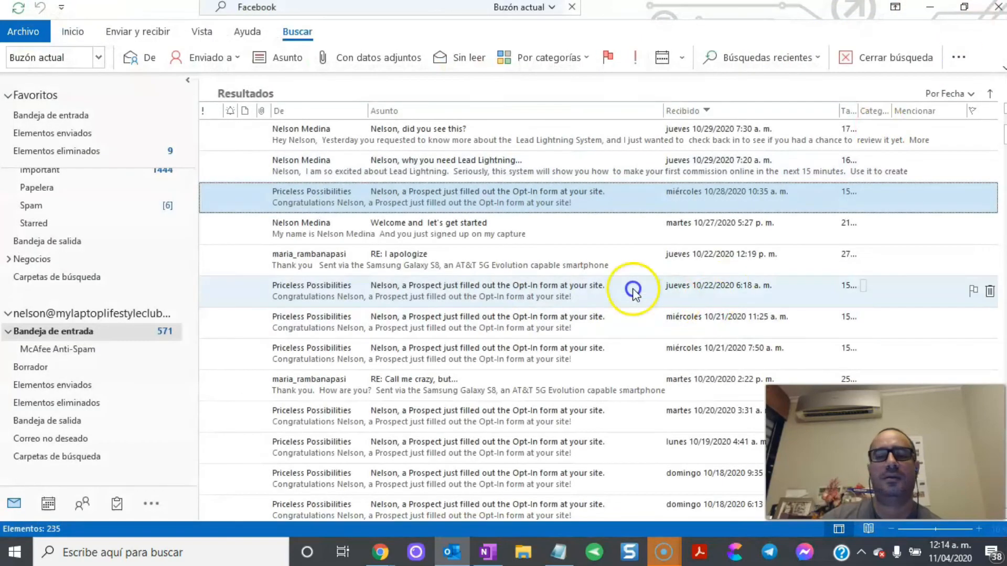
double_click(485, 290)
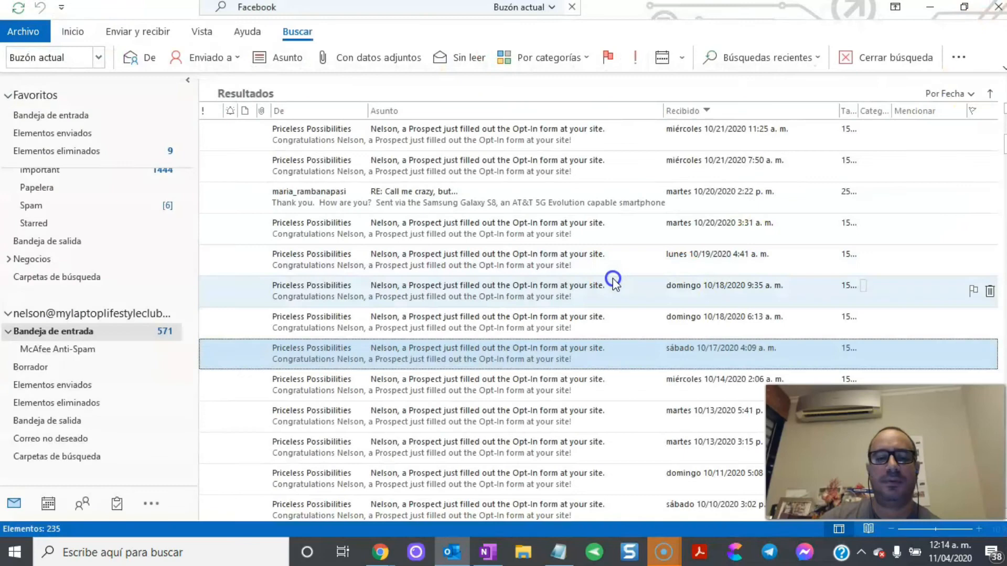
scroll(down, 3)
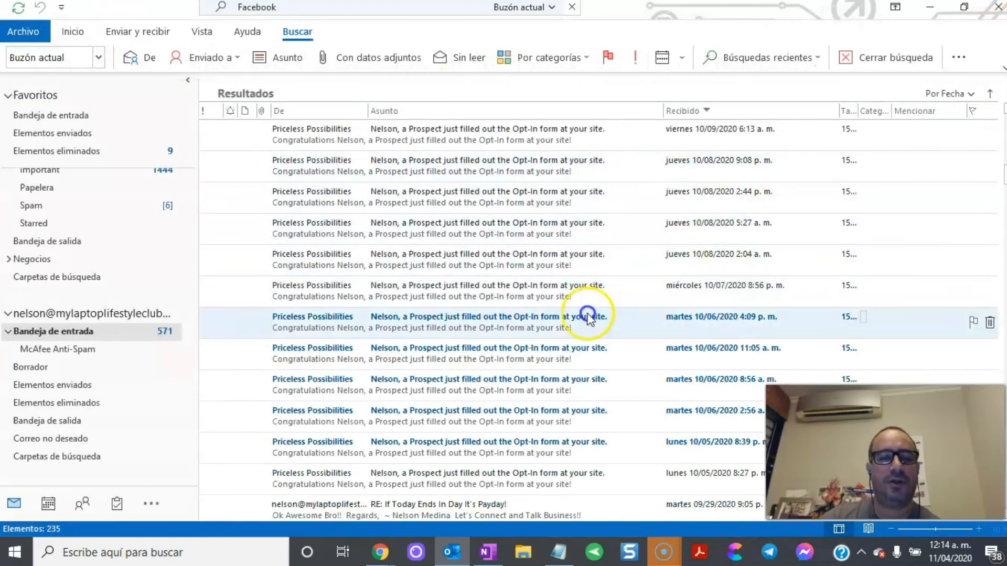
double_click(487, 317)
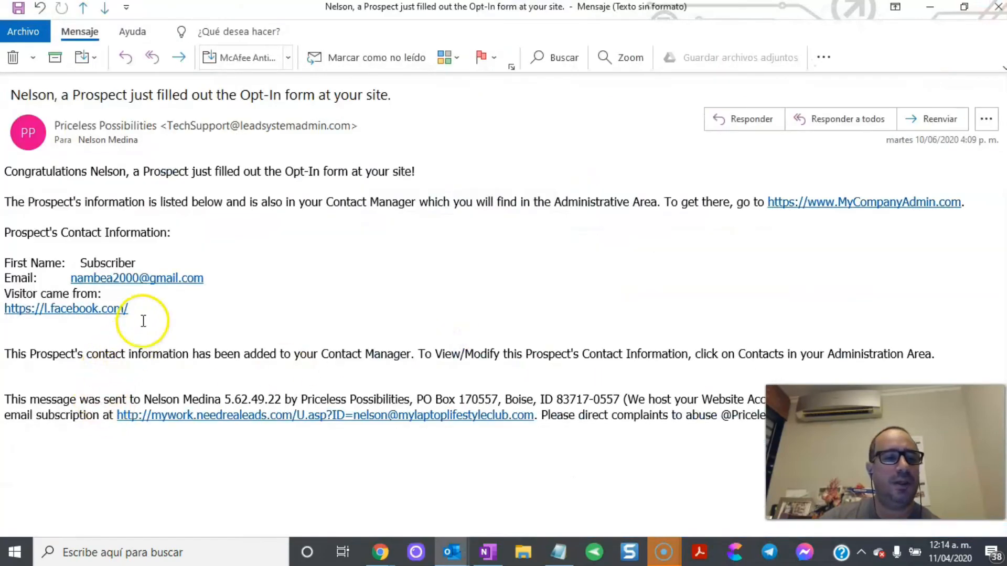
double_click(66, 308)
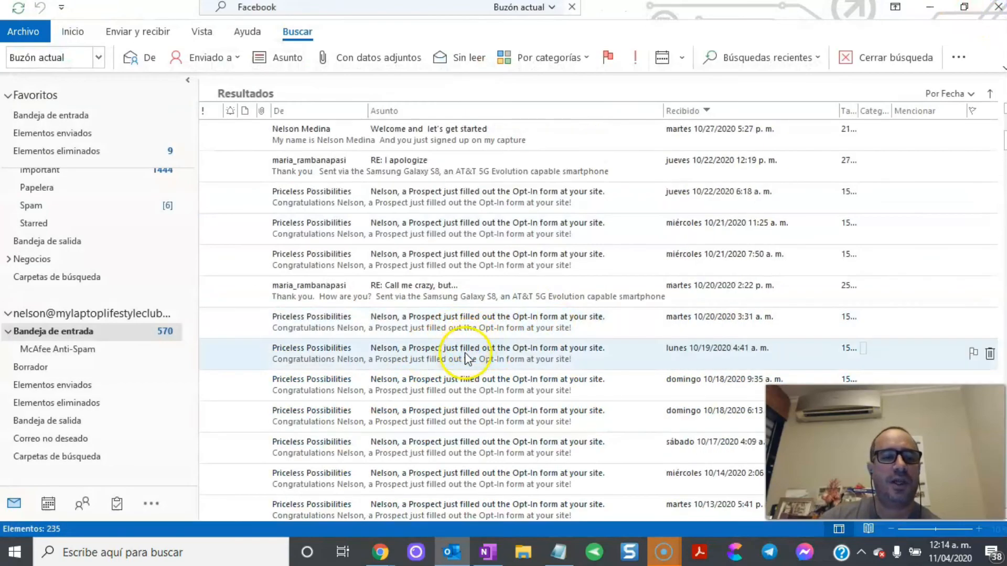
scroll(up, 3)
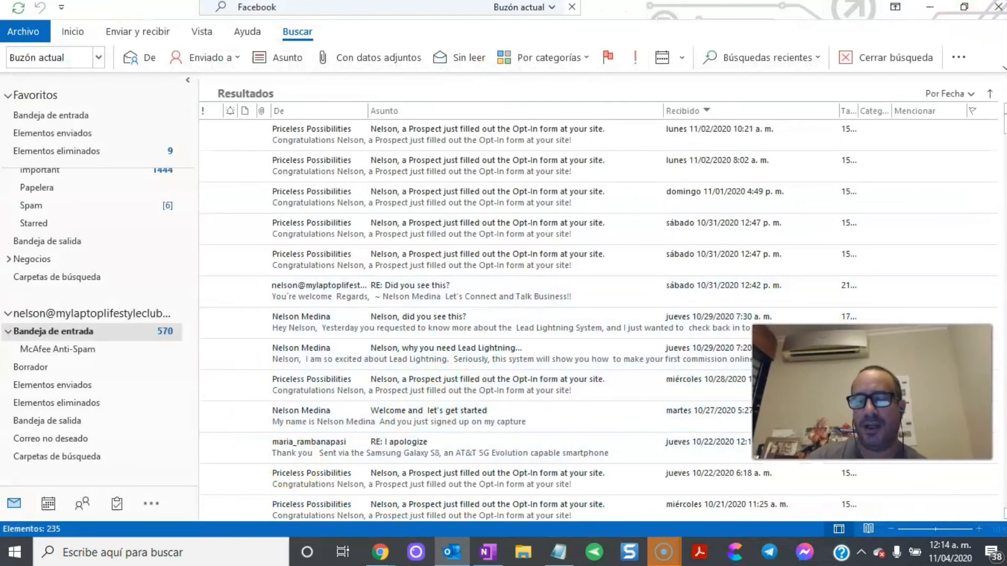
click(385, 416)
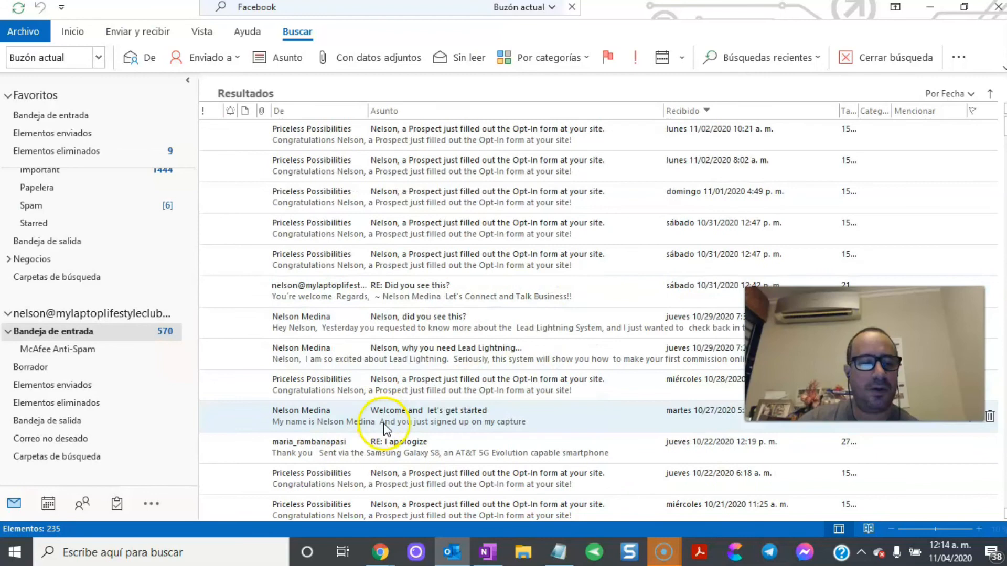
mouse_move(51, 536)
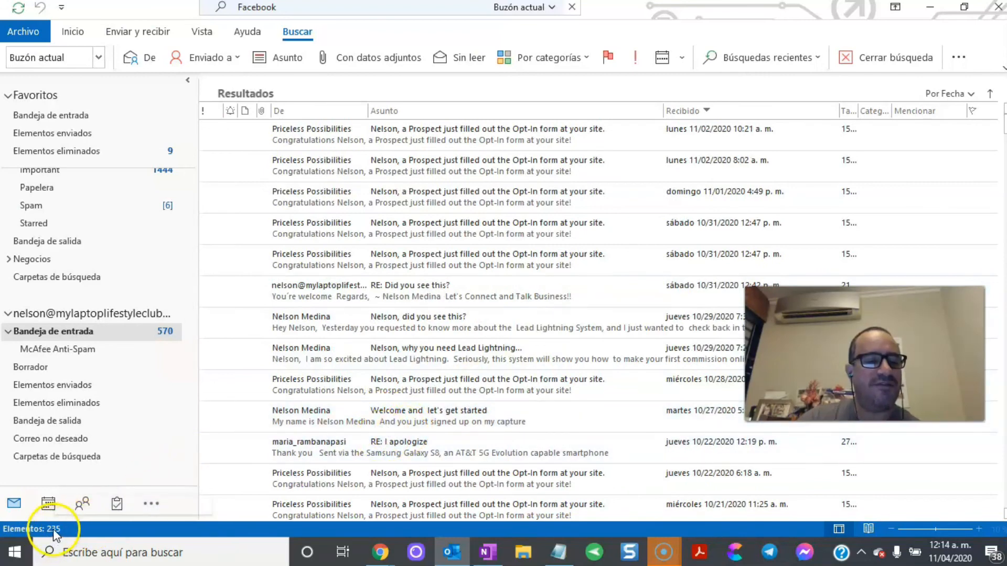
double_click(485, 128)
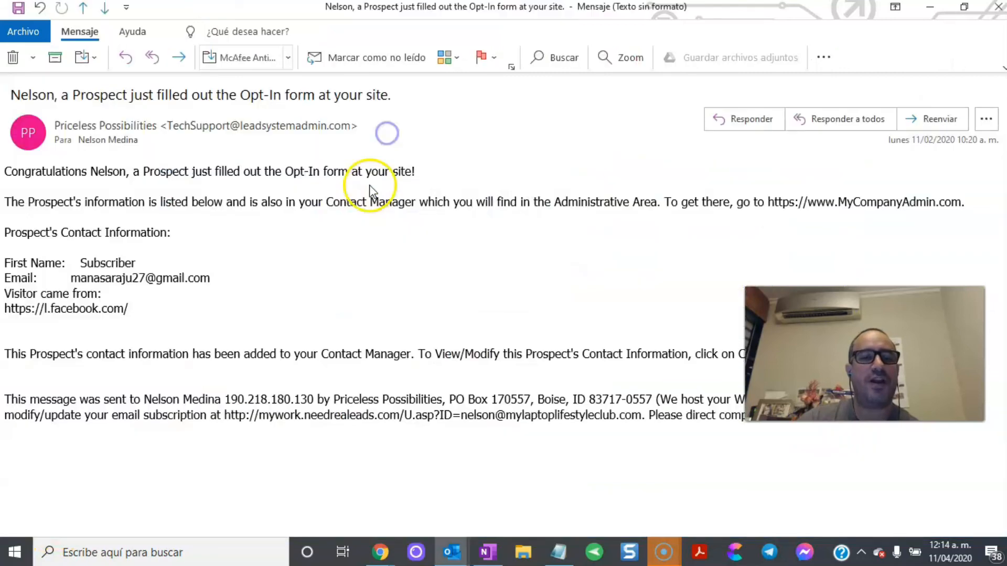
click(132, 30)
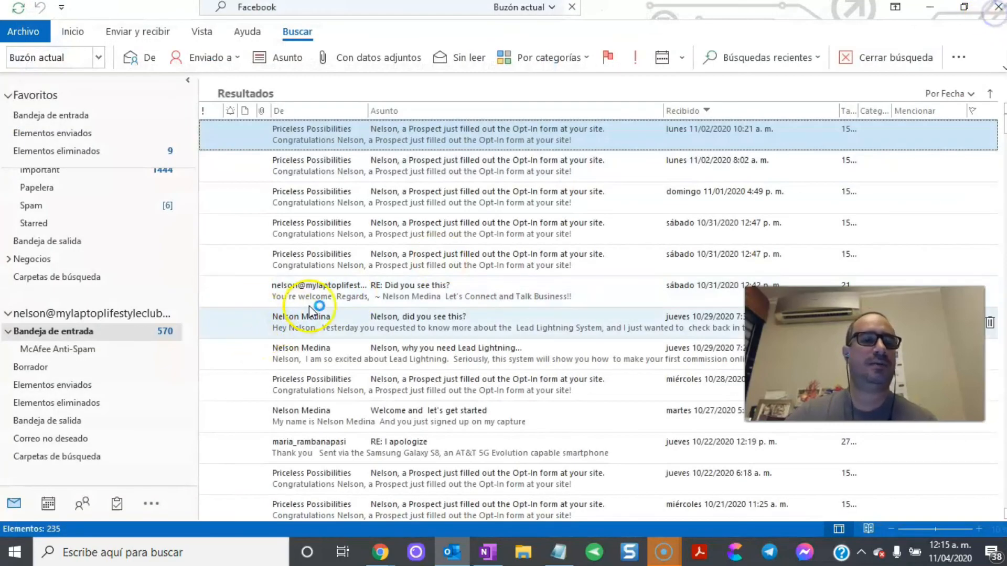
mouse_move(299, 330)
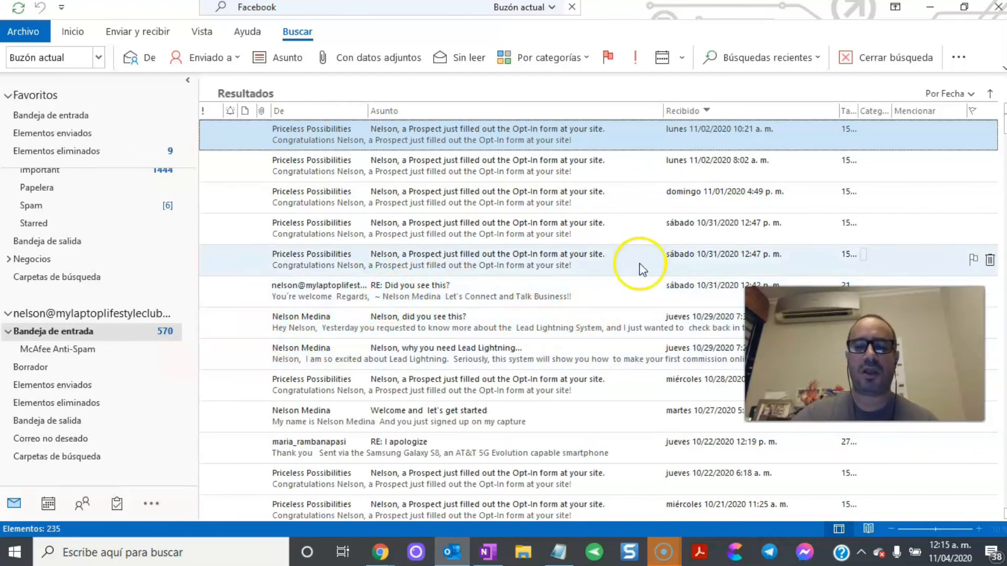
mouse_move(430, 525)
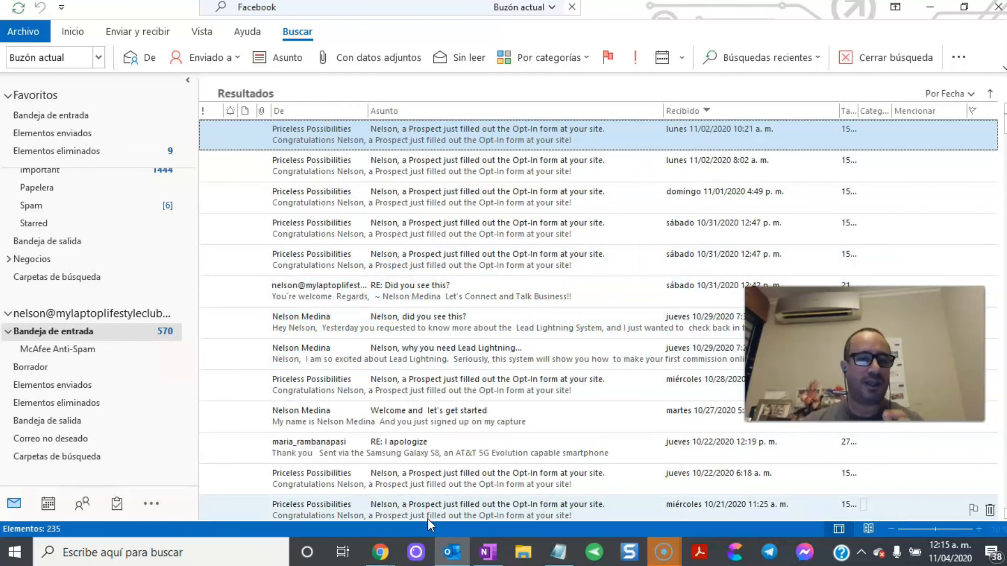